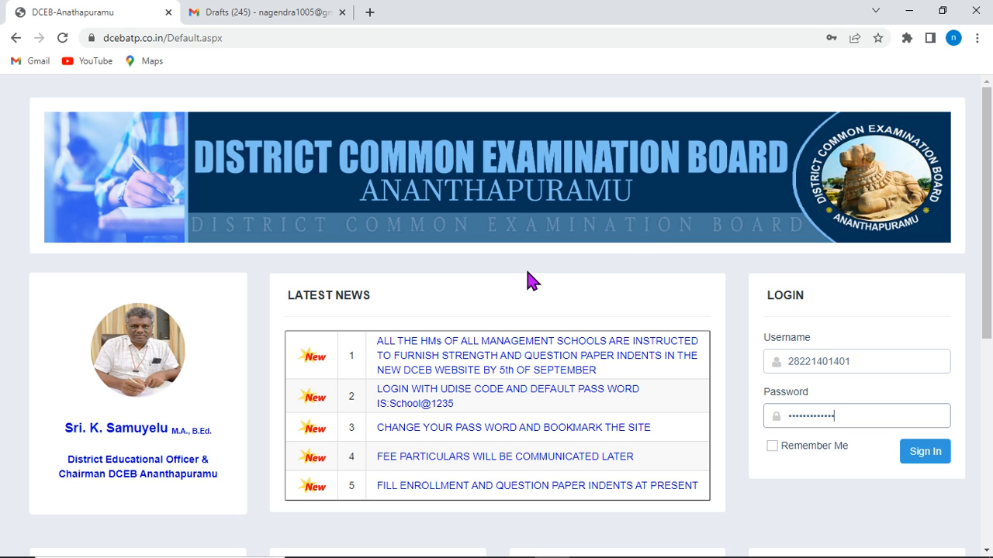
mouse_move(478, 276)
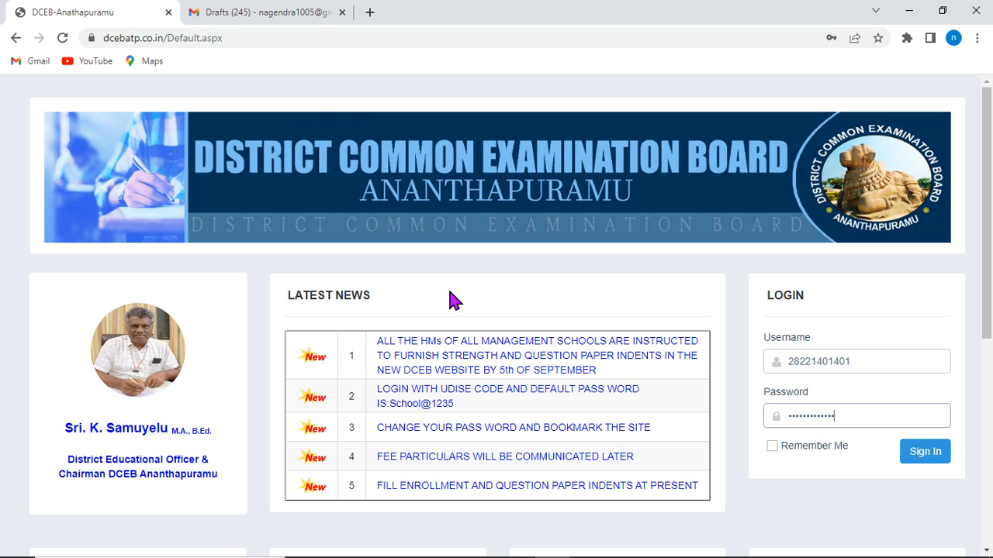
mouse_move(612, 341)
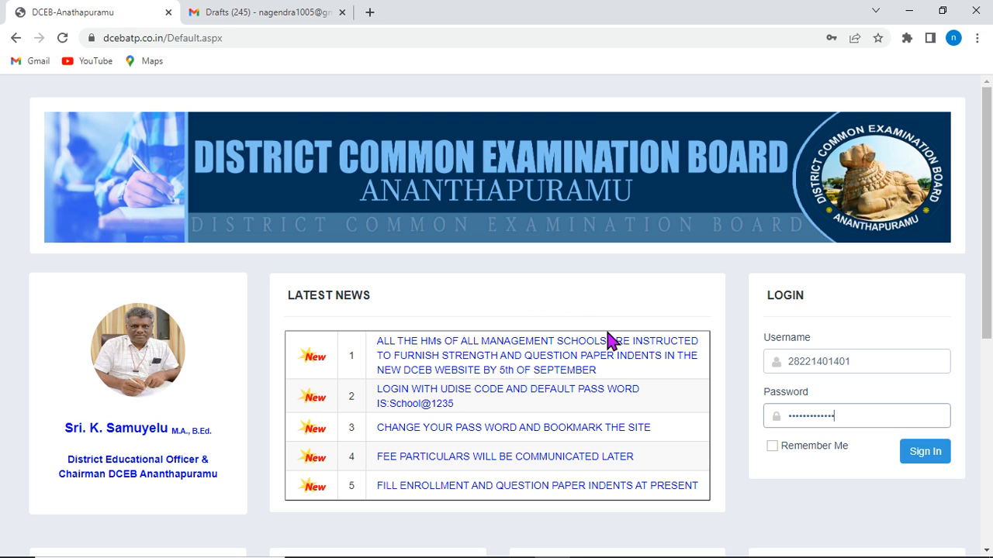
mouse_move(835, 325)
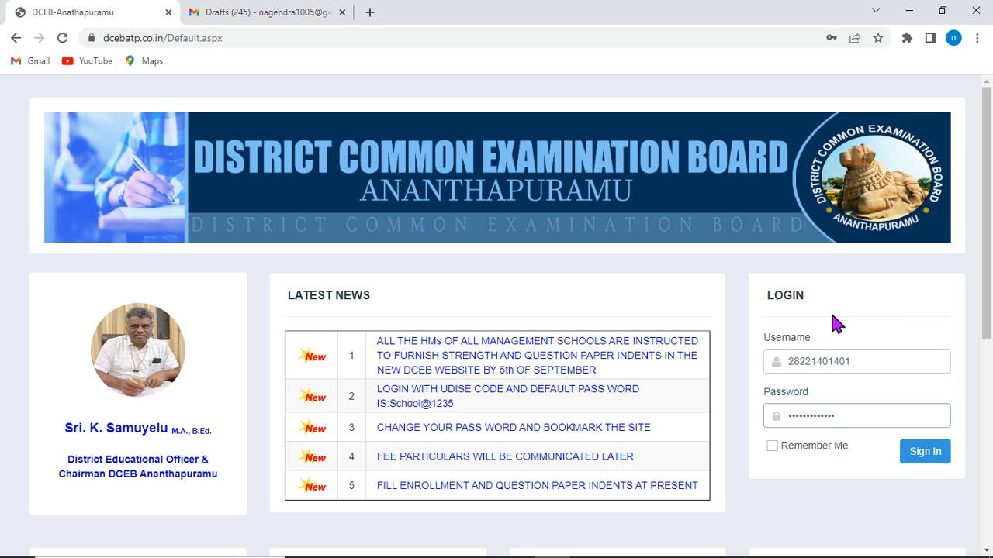
mouse_move(791, 354)
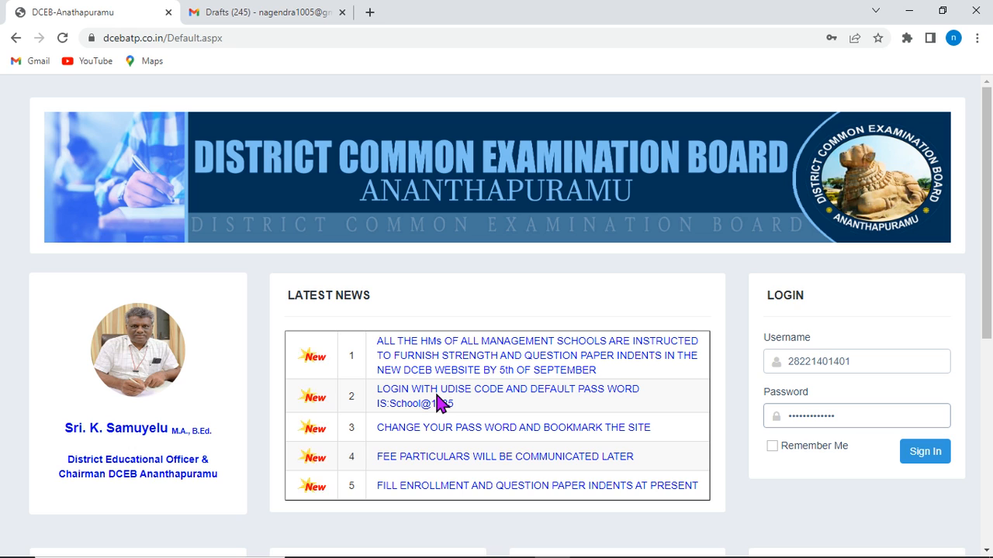
mouse_move(413, 417)
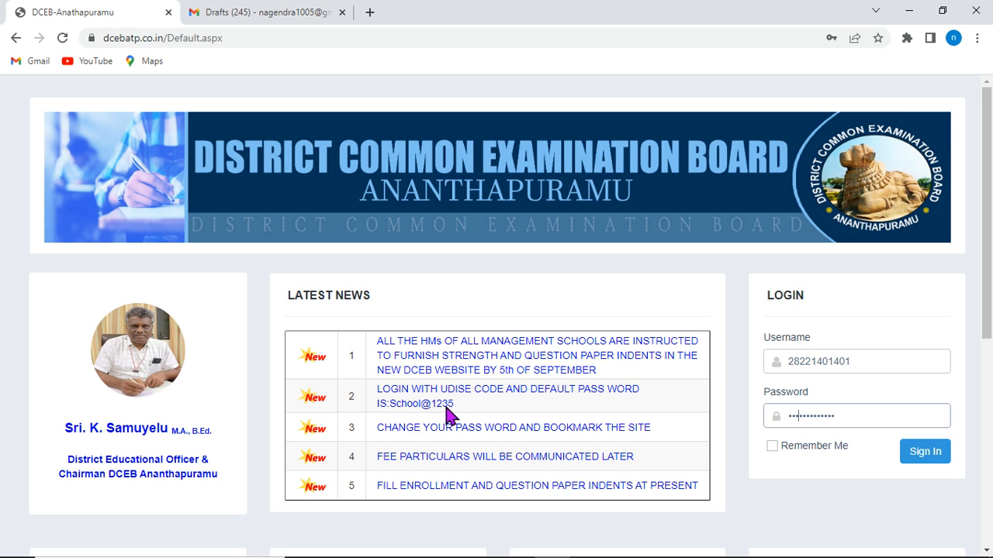
mouse_move(396, 411)
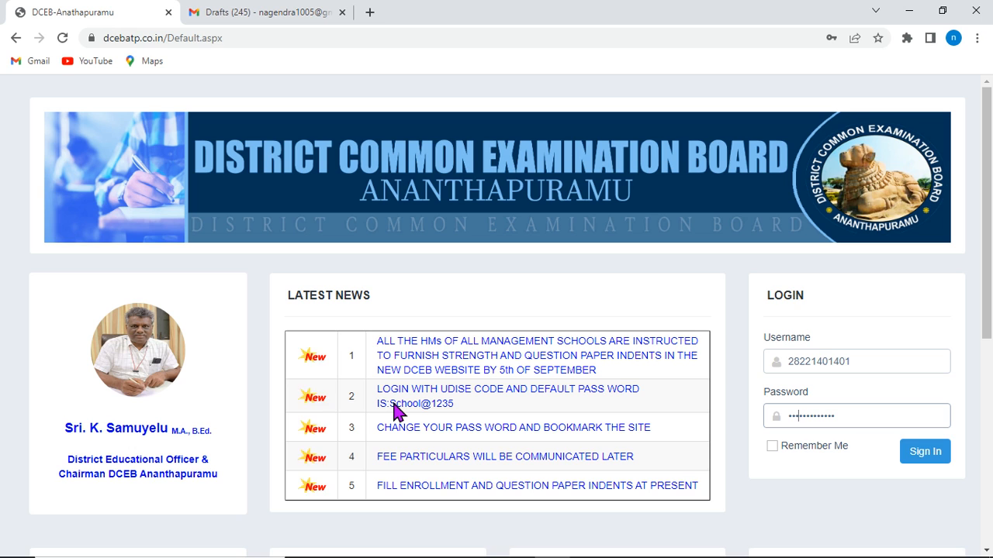
mouse_move(760, 378)
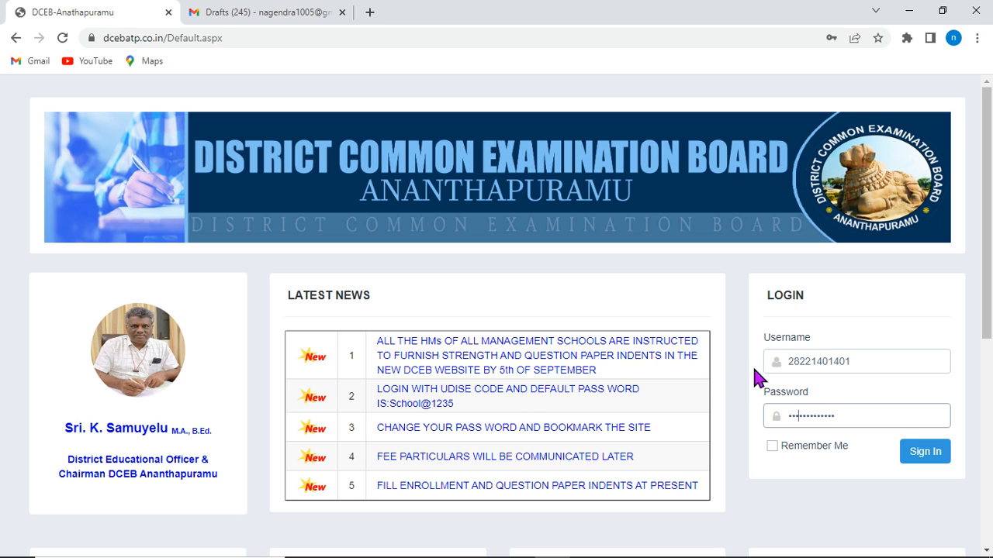
mouse_move(924, 451)
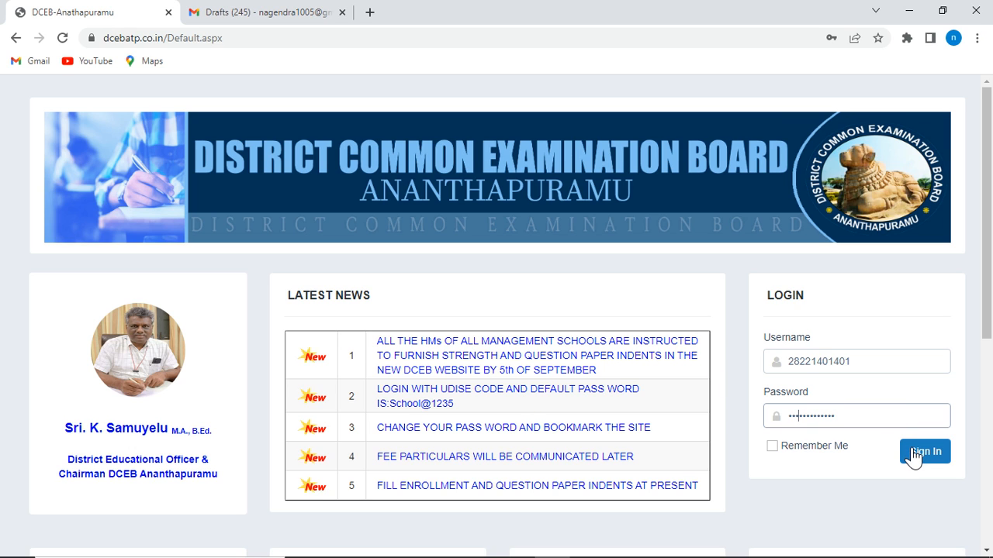
mouse_move(427, 152)
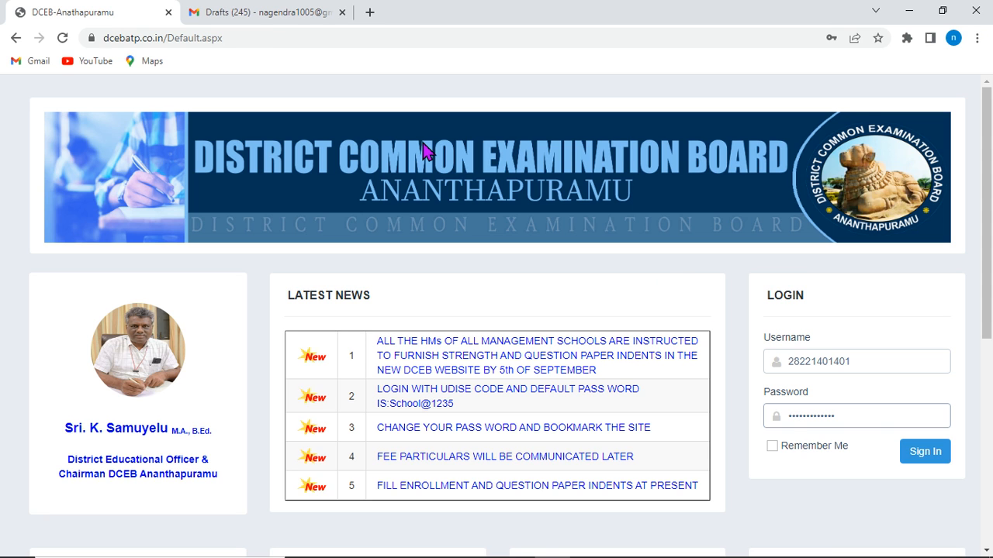
Read the DCEB INSTRUCTIONS.pdf preview in Gmail down to the Question Paper Indent steps.
click(266, 12)
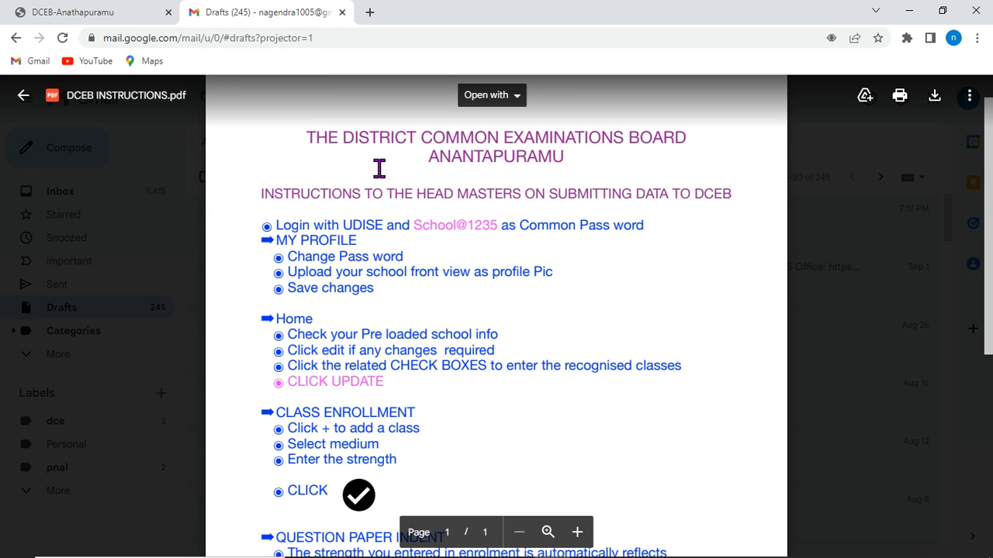
mouse_move(417, 192)
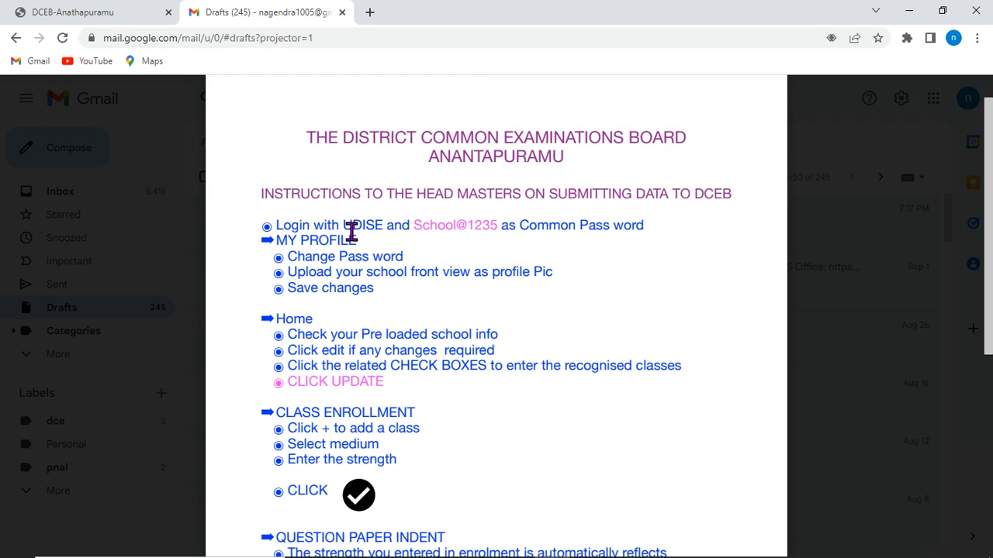
mouse_move(414, 230)
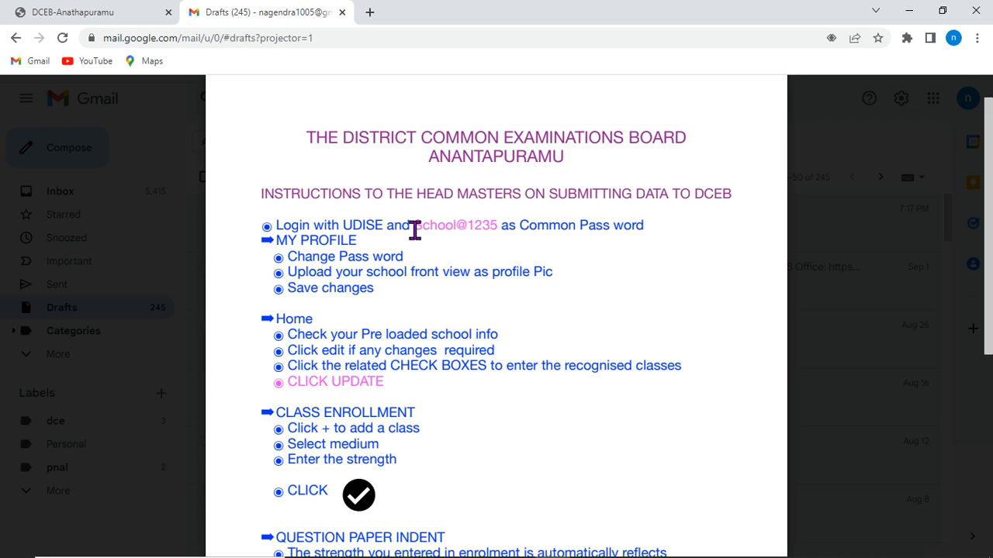
mouse_move(474, 229)
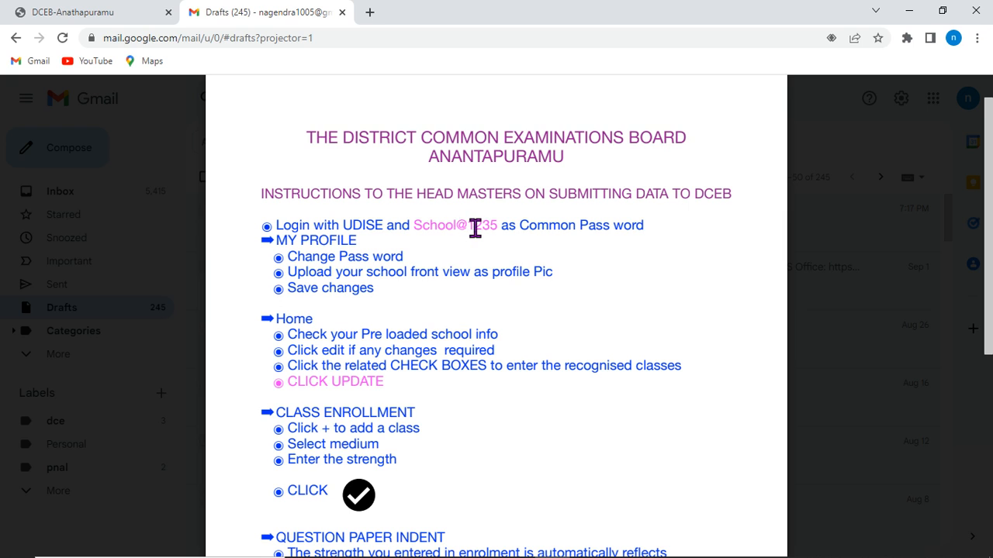
mouse_move(318, 409)
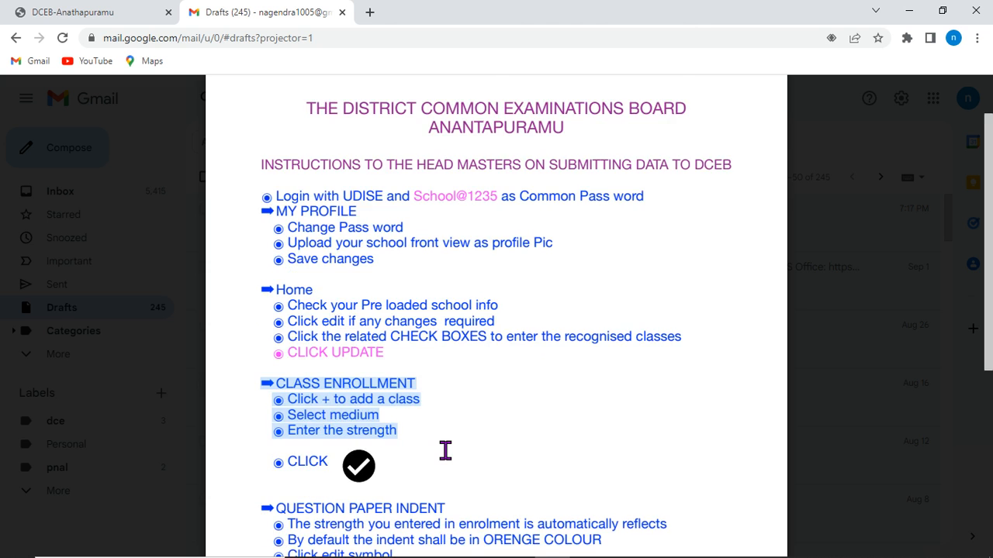
scroll(down, 3)
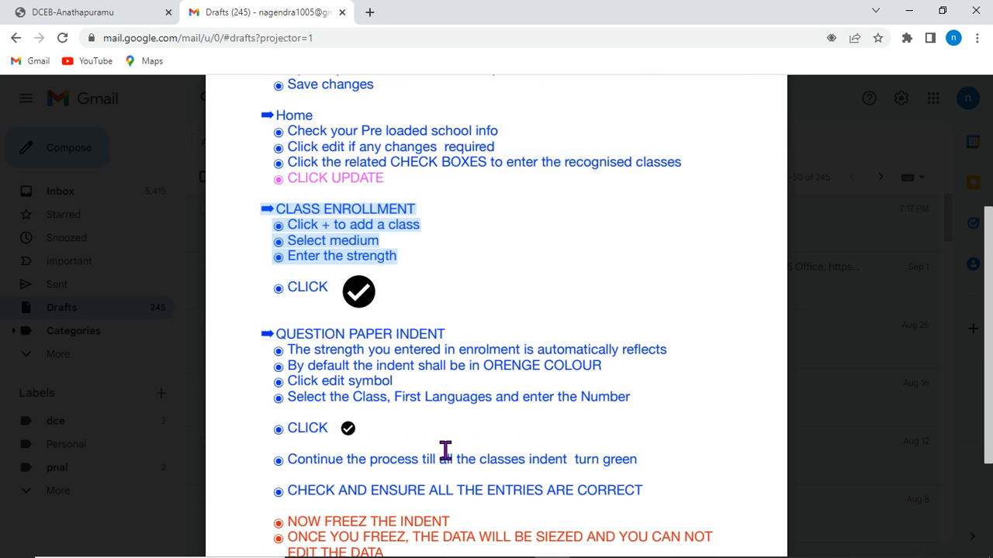
scroll(down, 3)
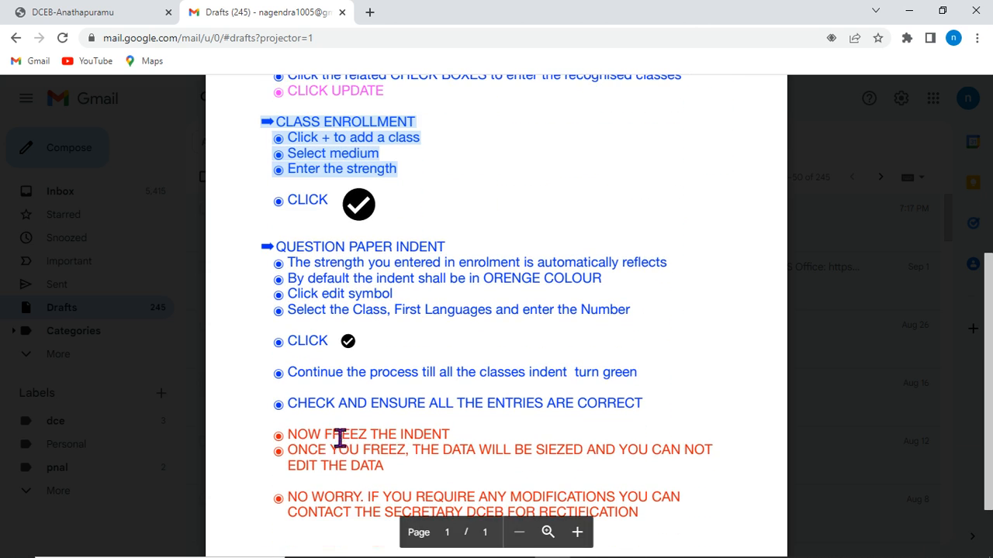
mouse_move(472, 413)
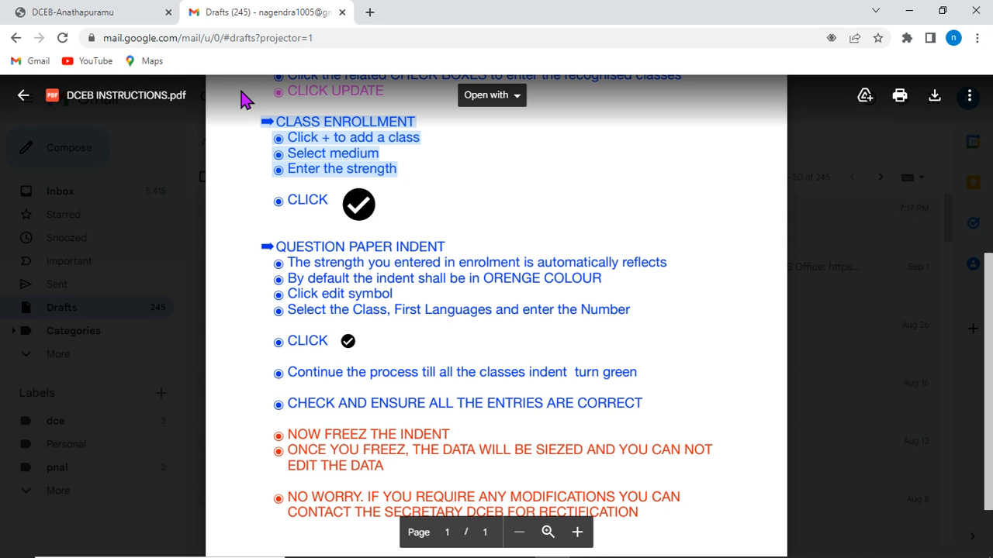
Sign in to the DCEBATP school account, retrying past the invalid-credentials warning.
click(85, 12)
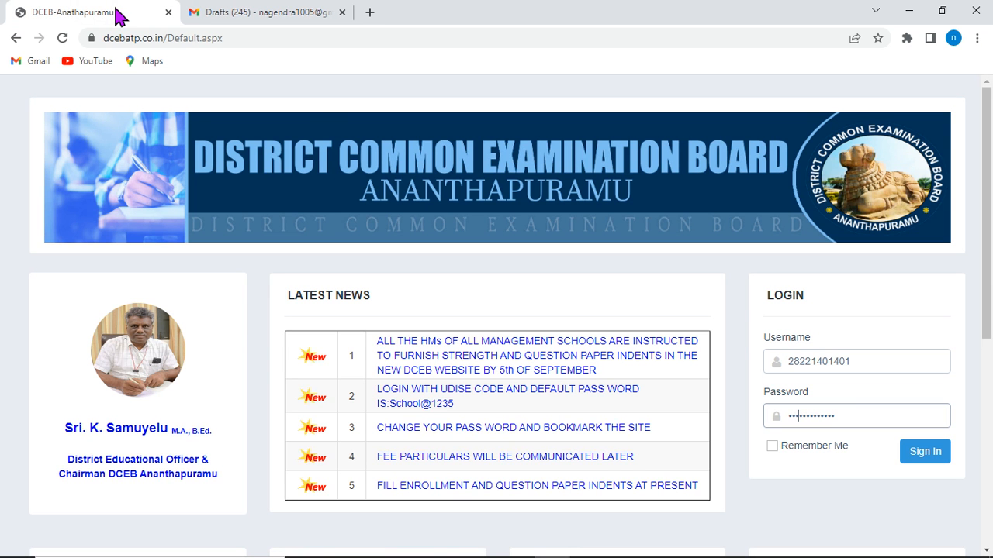
mouse_move(727, 309)
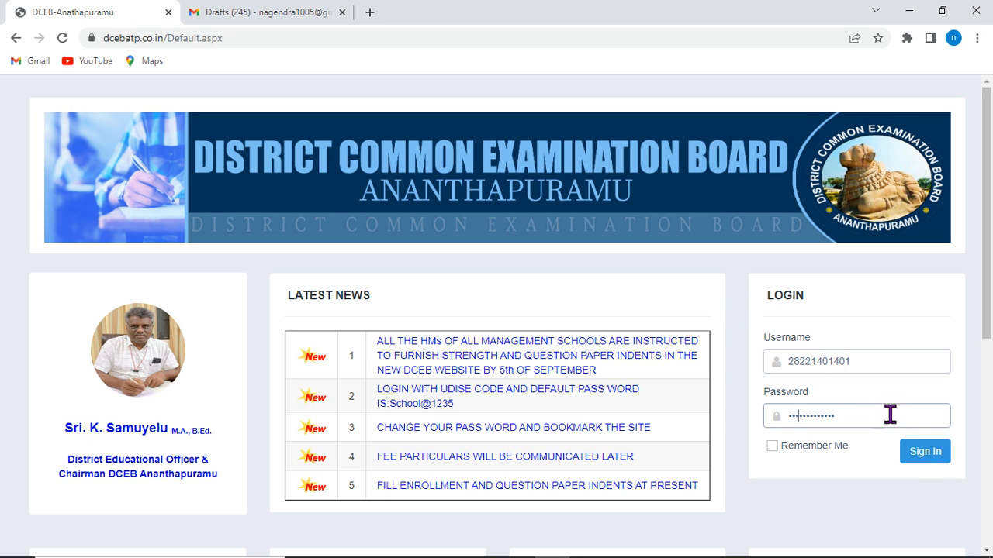
click(925, 451)
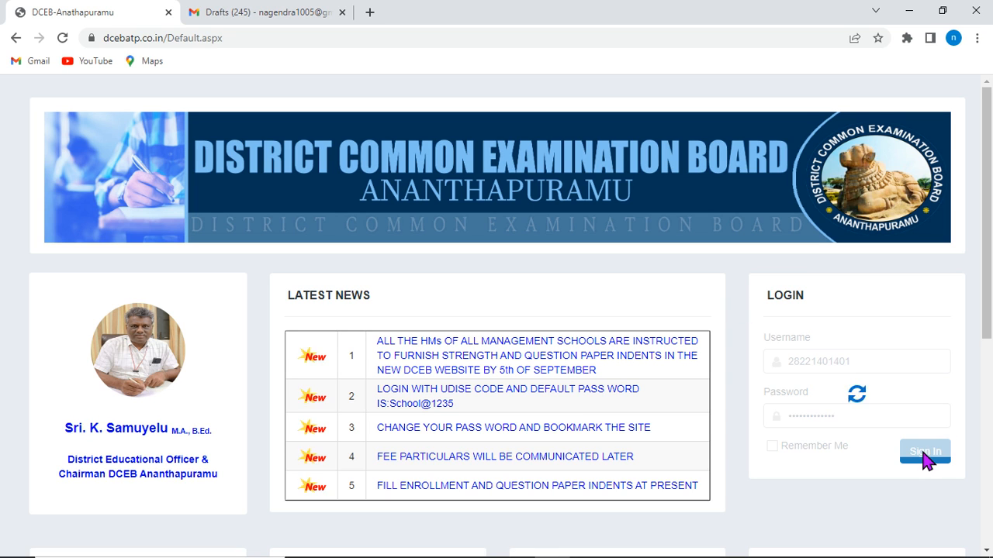
click(924, 451)
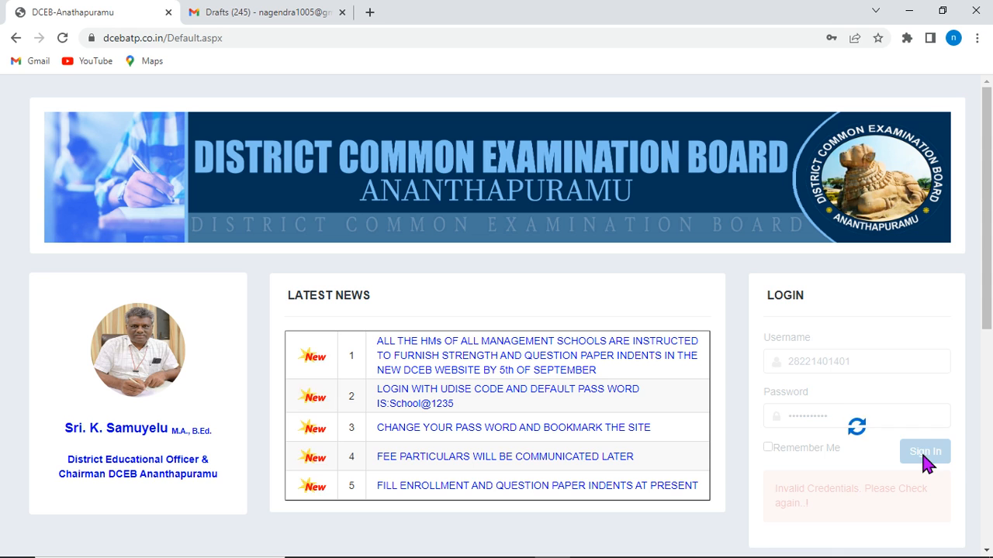
click(924, 451)
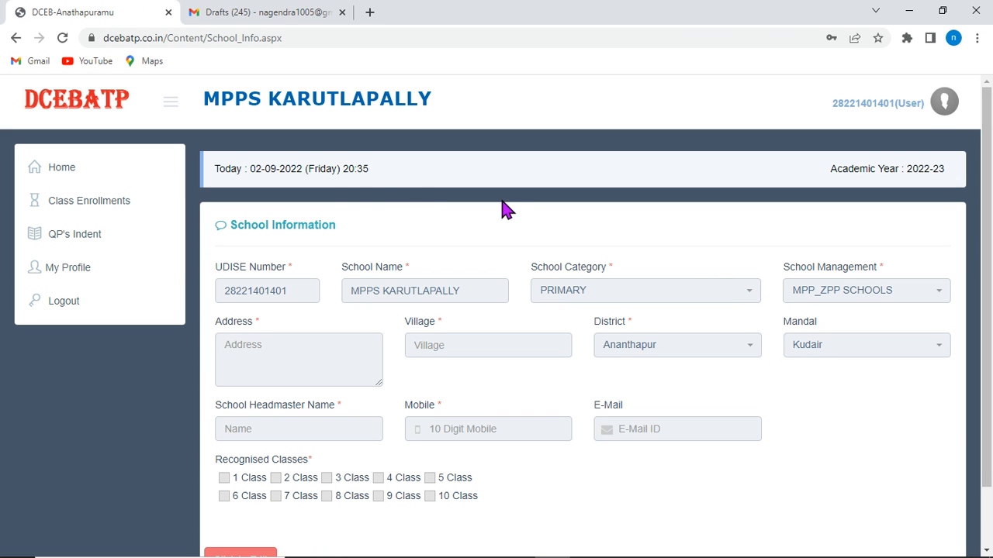
mouse_move(62, 168)
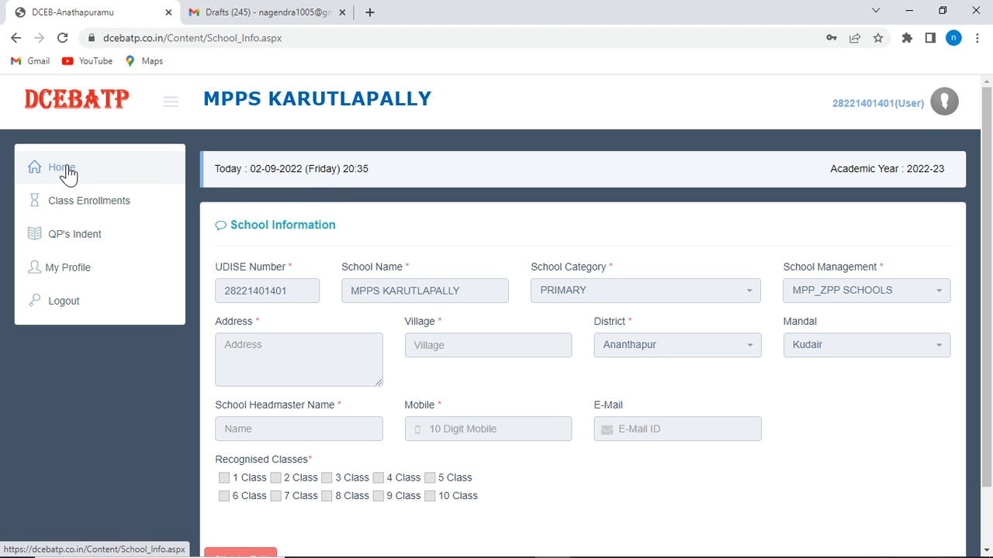
mouse_move(89, 200)
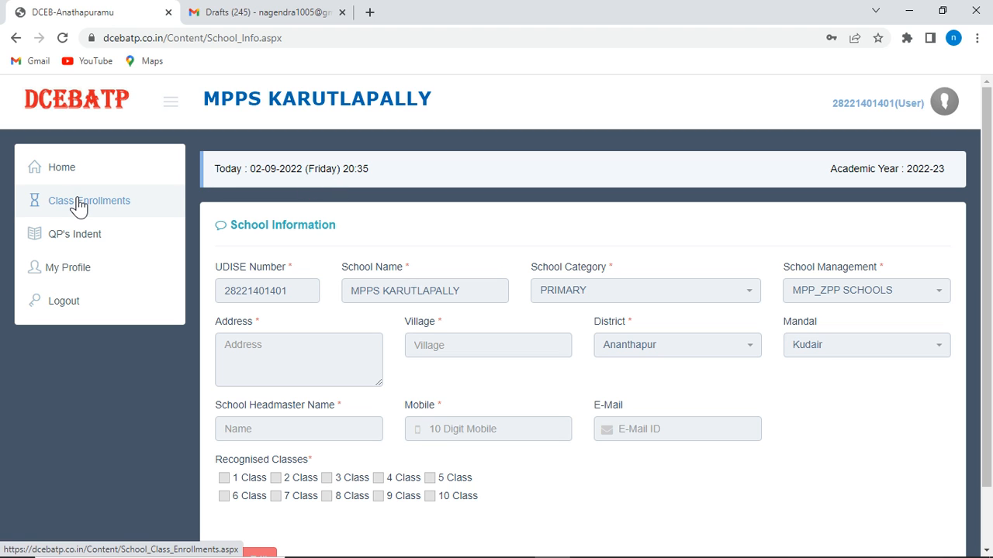
mouse_move(74, 267)
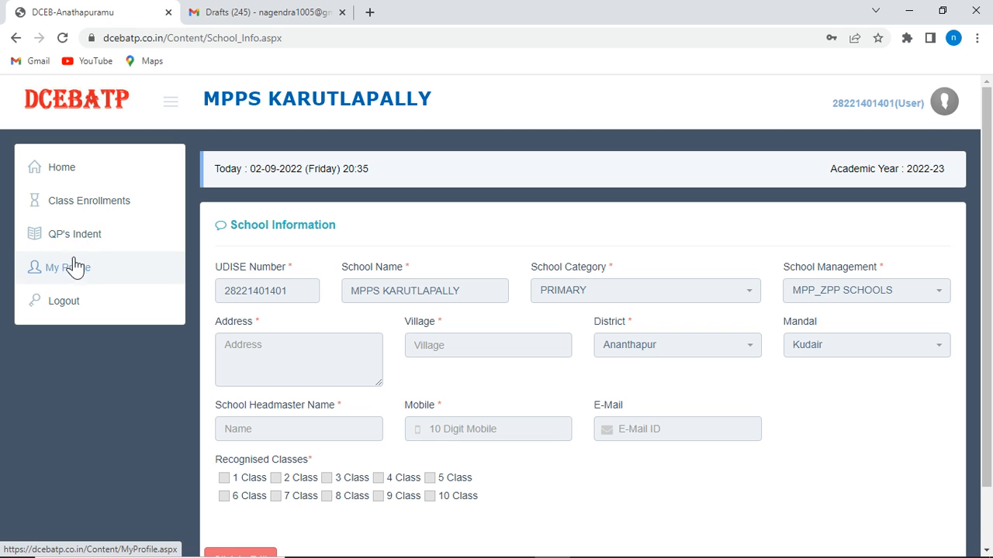
mouse_move(75, 233)
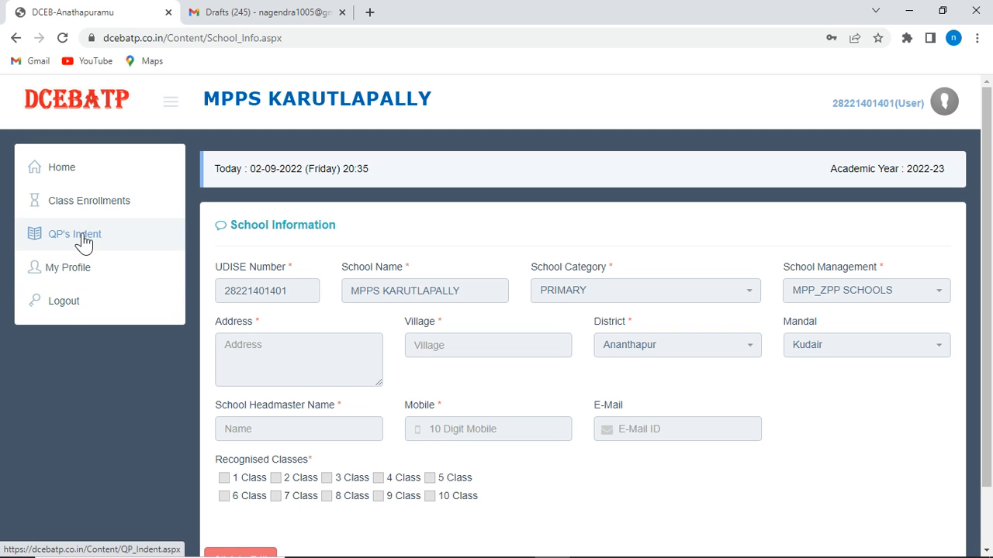
mouse_move(170, 106)
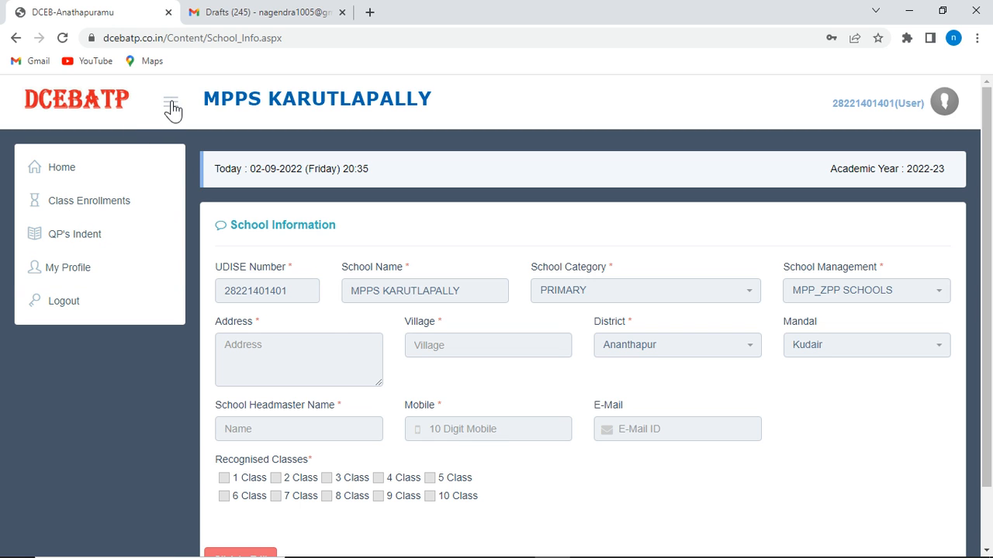
Expand the side menu and scroll School Information down to the Click to Edit button.
click(170, 102)
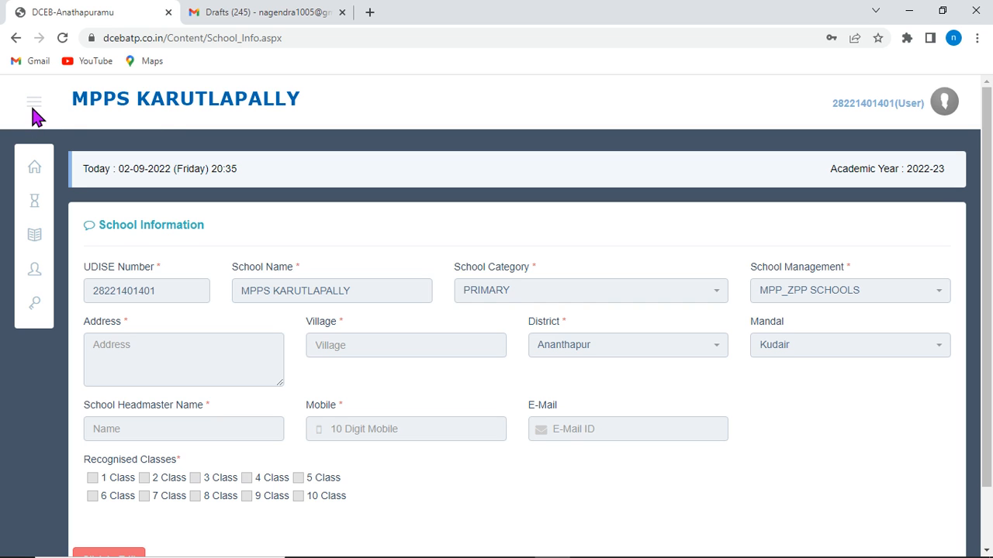
click(34, 102)
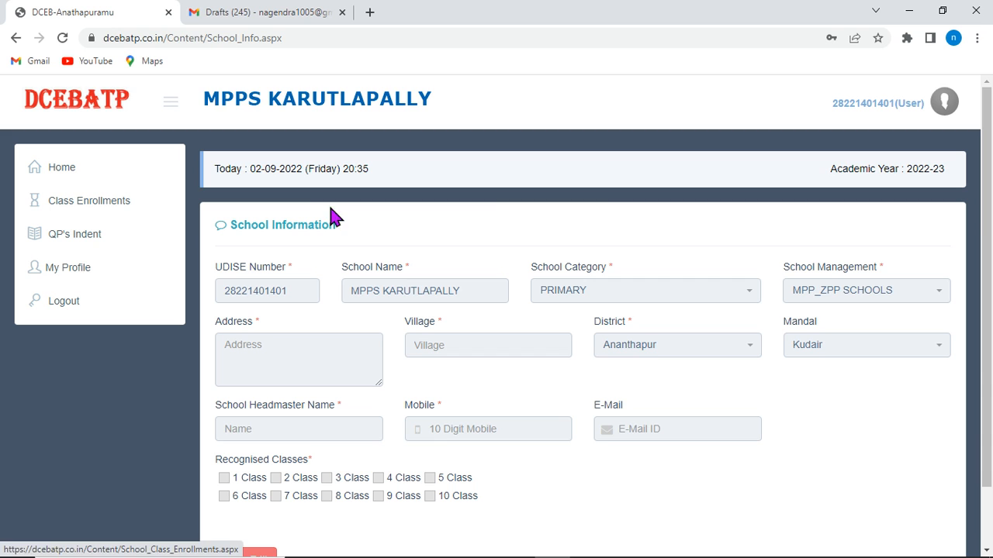
scroll(down, 3)
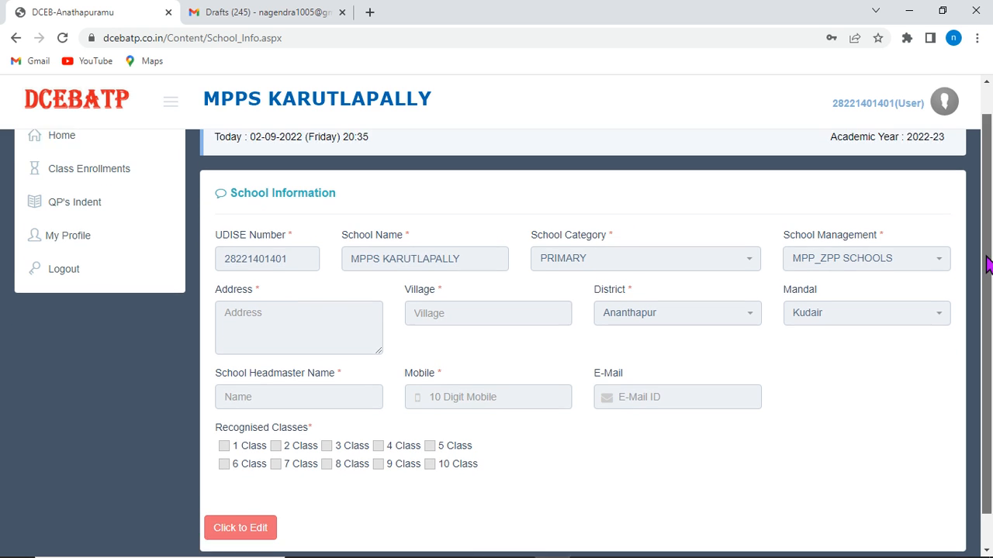
scroll(down, 3)
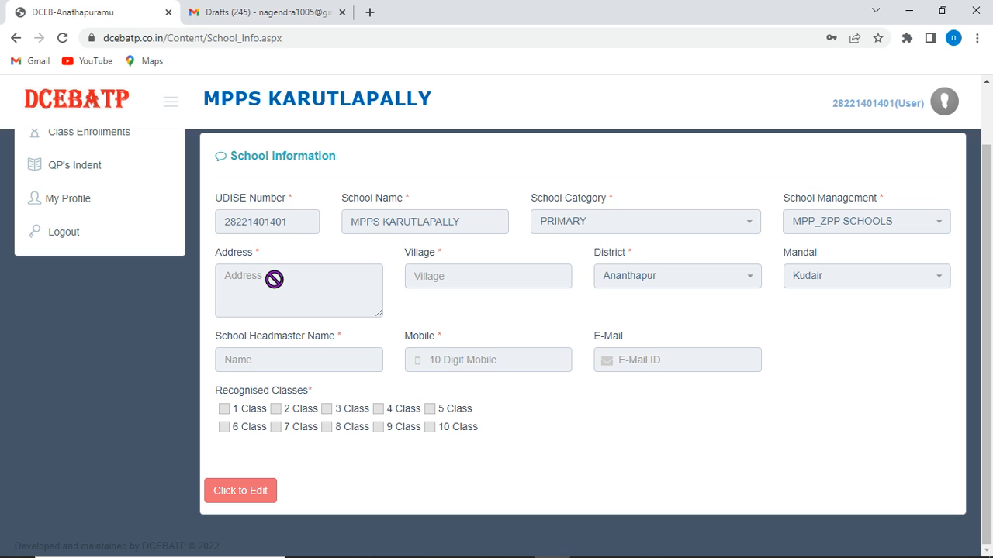
mouse_move(301, 363)
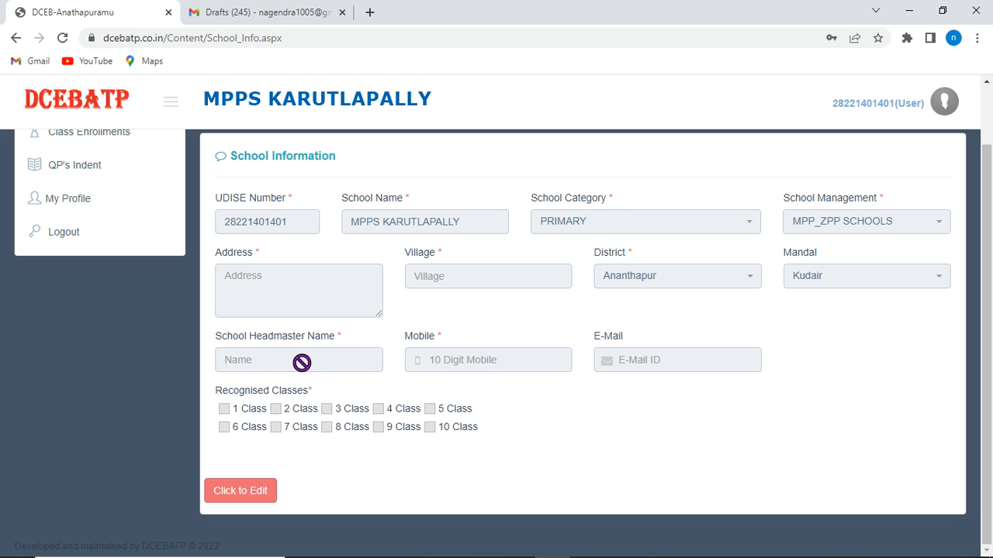
mouse_move(276, 406)
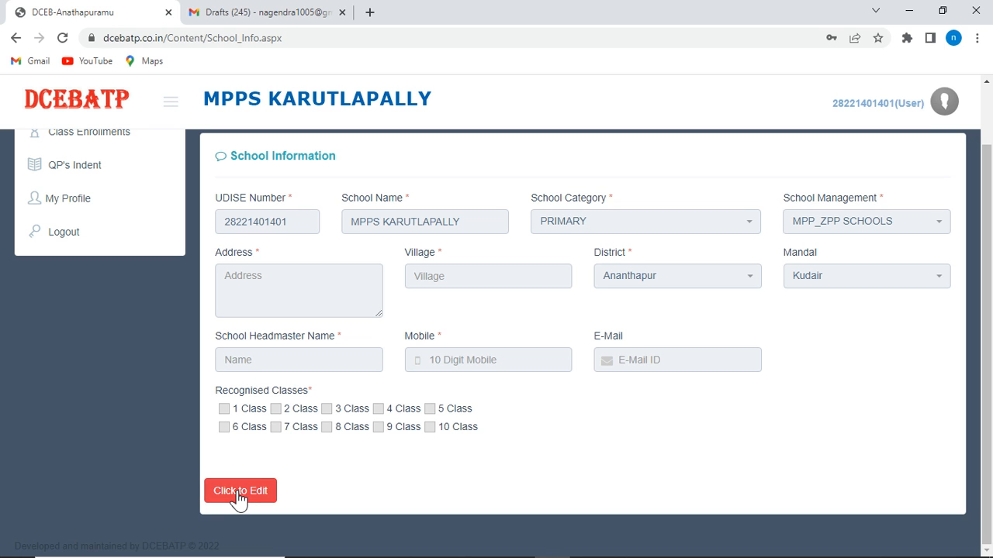
click(239, 490)
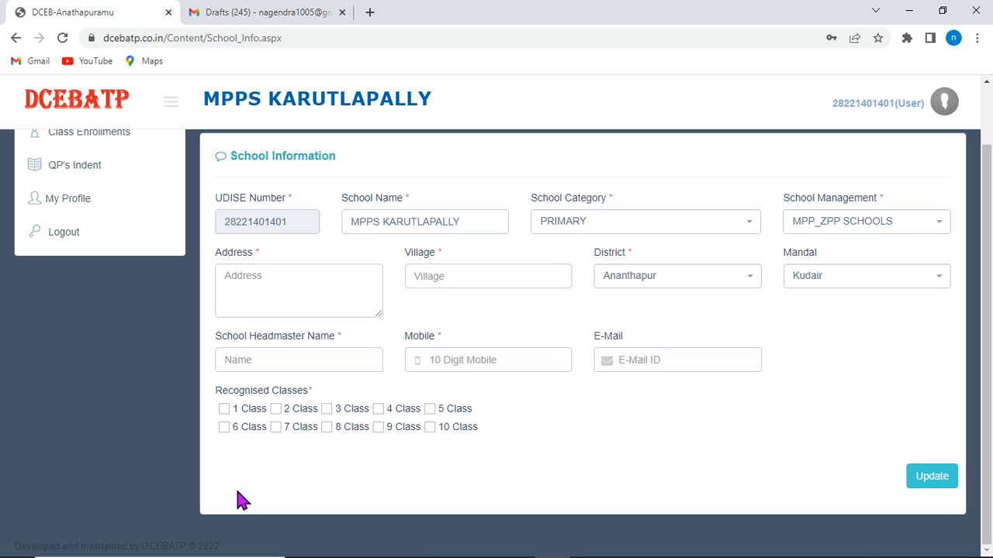
click(298, 291)
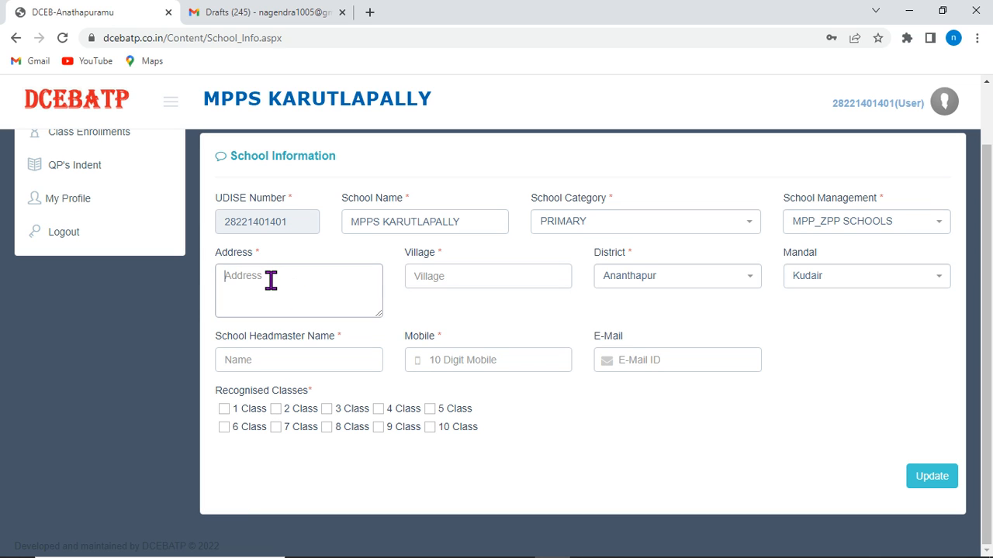
text(Karullapalli)
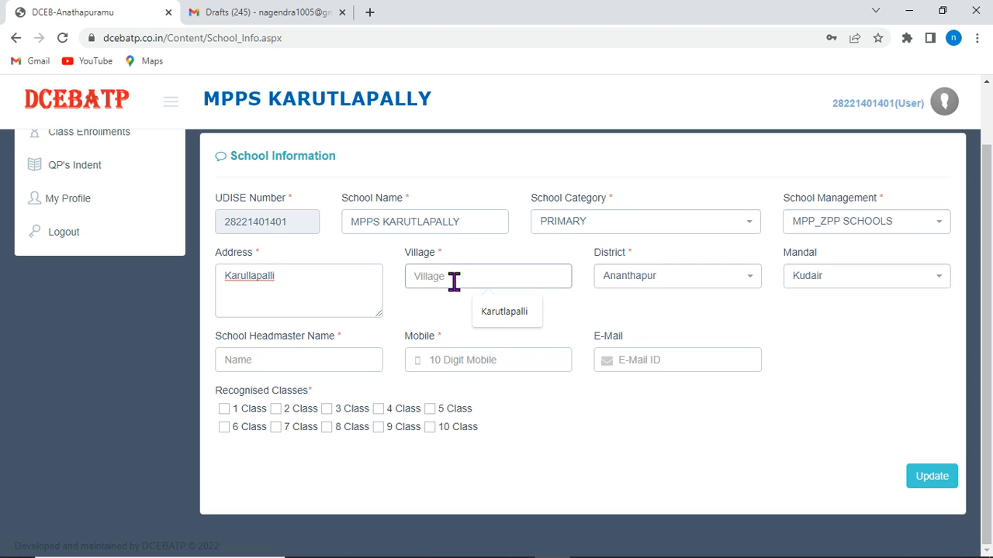
text(Karultlapalli)
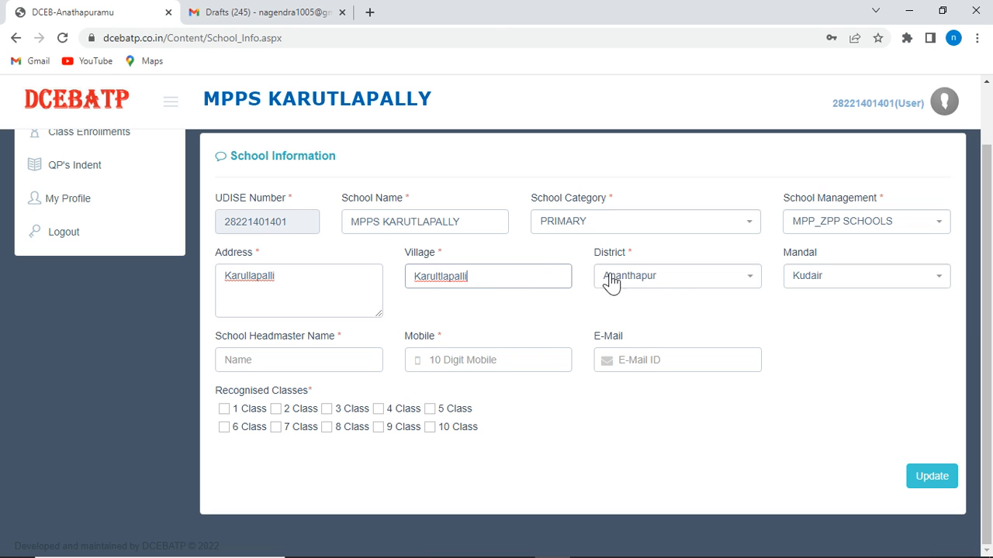
click(674, 276)
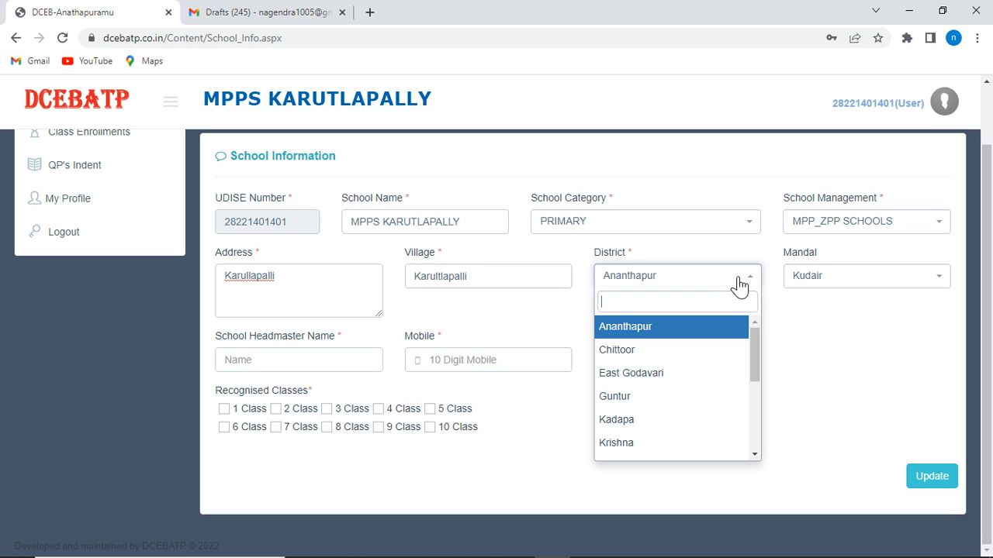
mouse_move(758, 373)
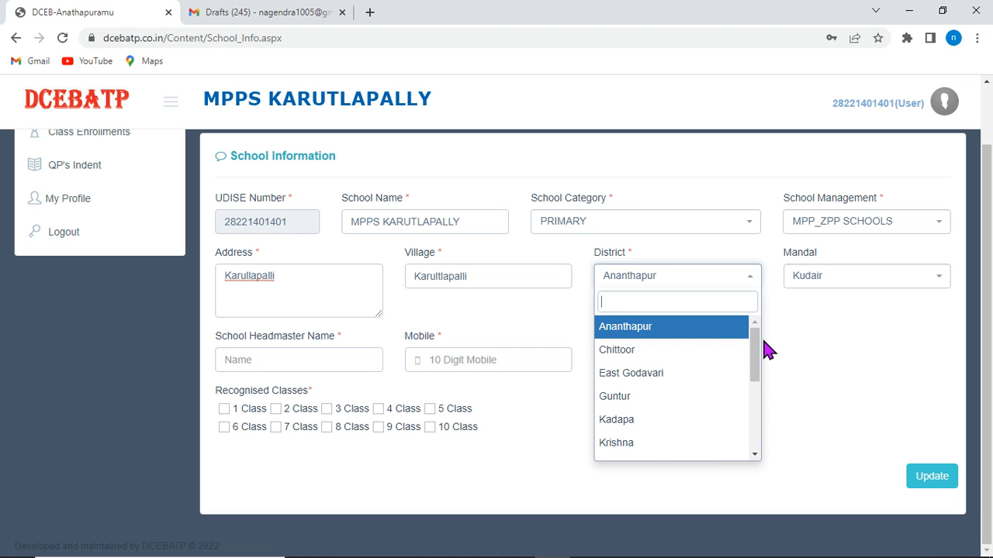
mouse_move(701, 339)
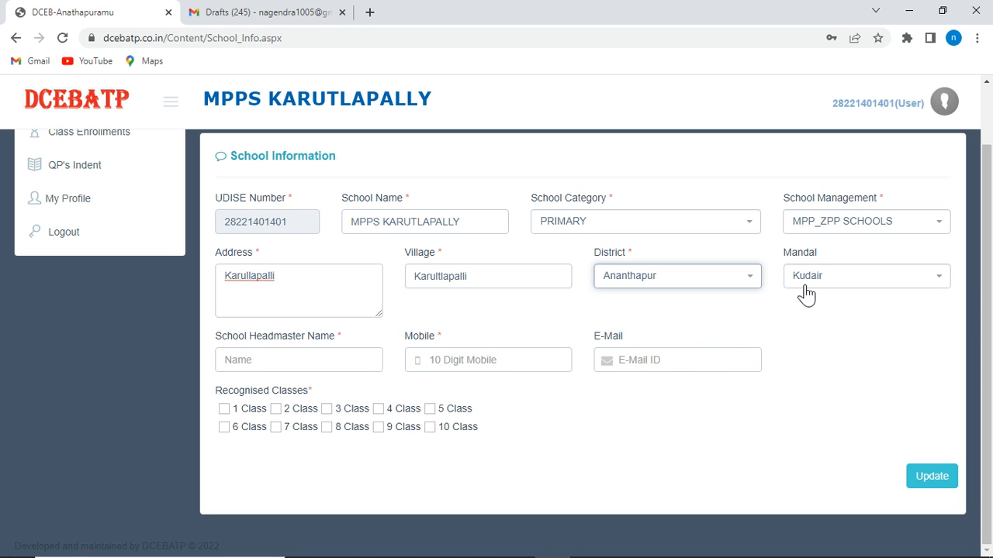
mouse_move(599, 329)
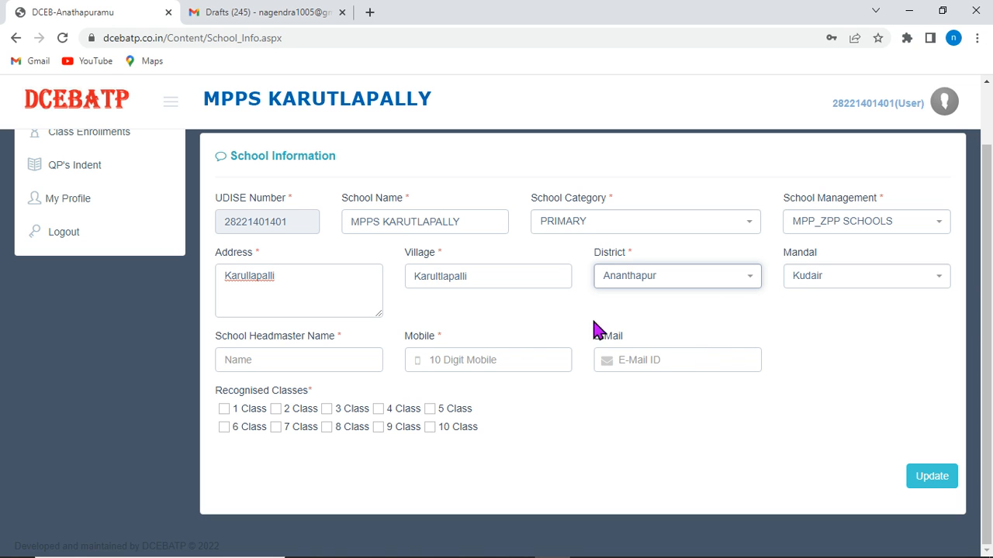
click(298, 359)
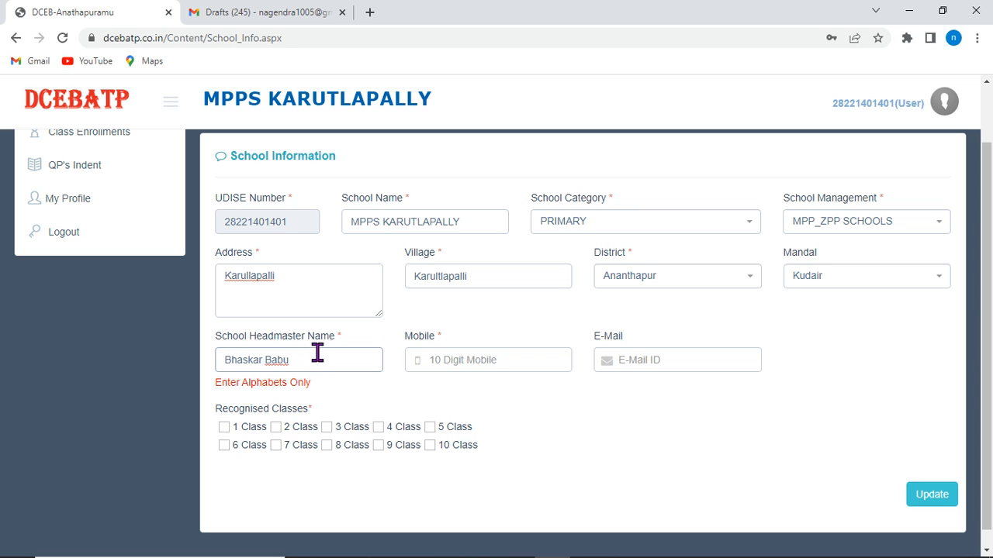
click(487, 360)
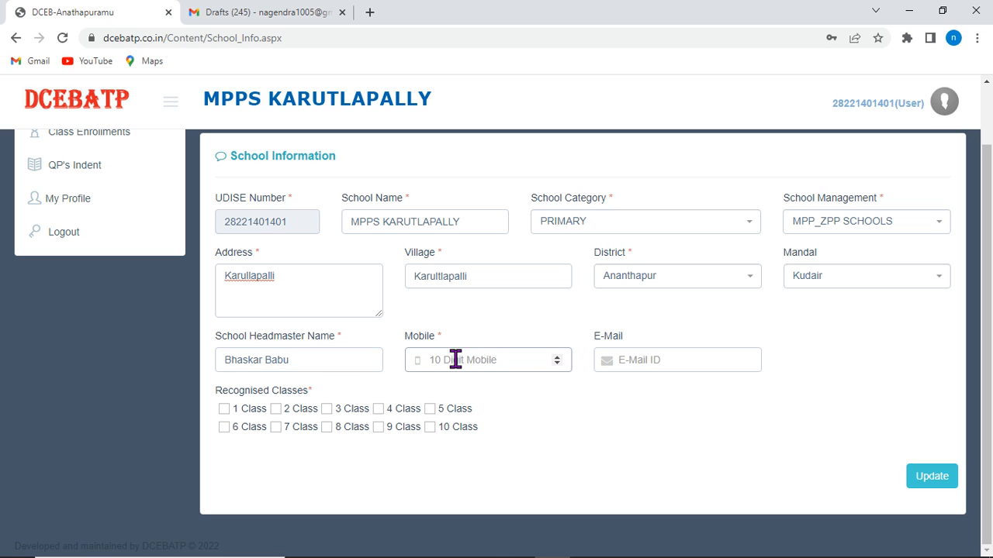
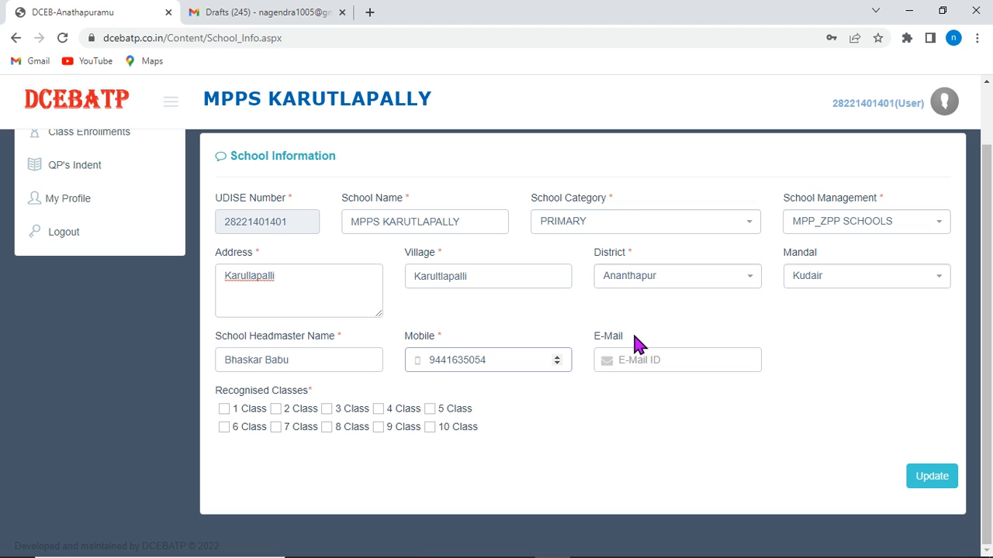
mouse_move(447, 342)
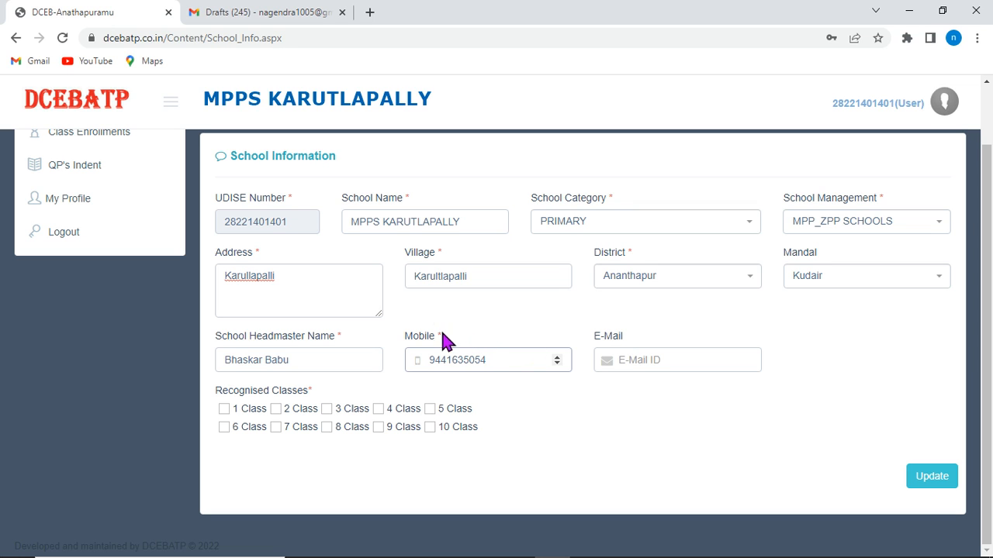
mouse_move(261, 425)
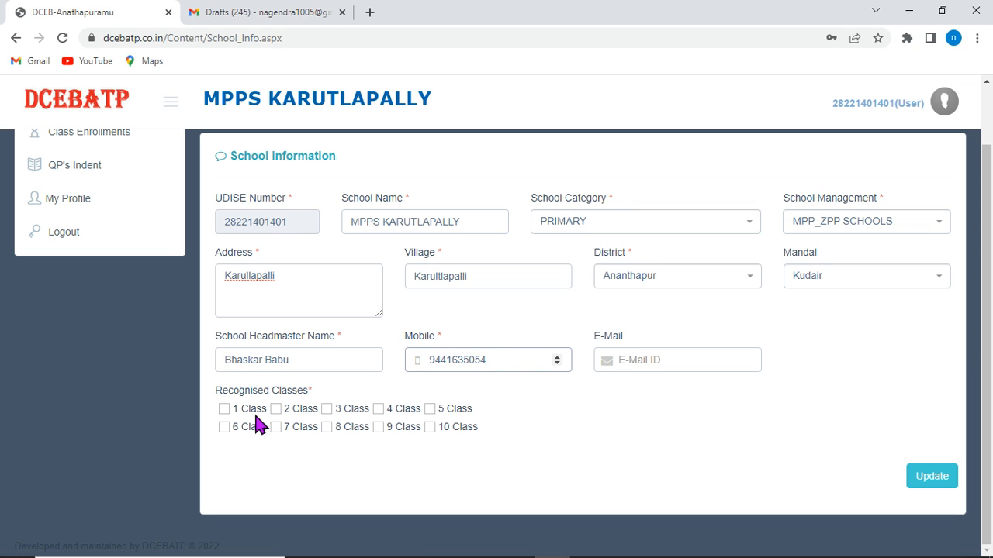
Tick 1 Class and 2 Class as recognised classes and save the school information.
click(223, 409)
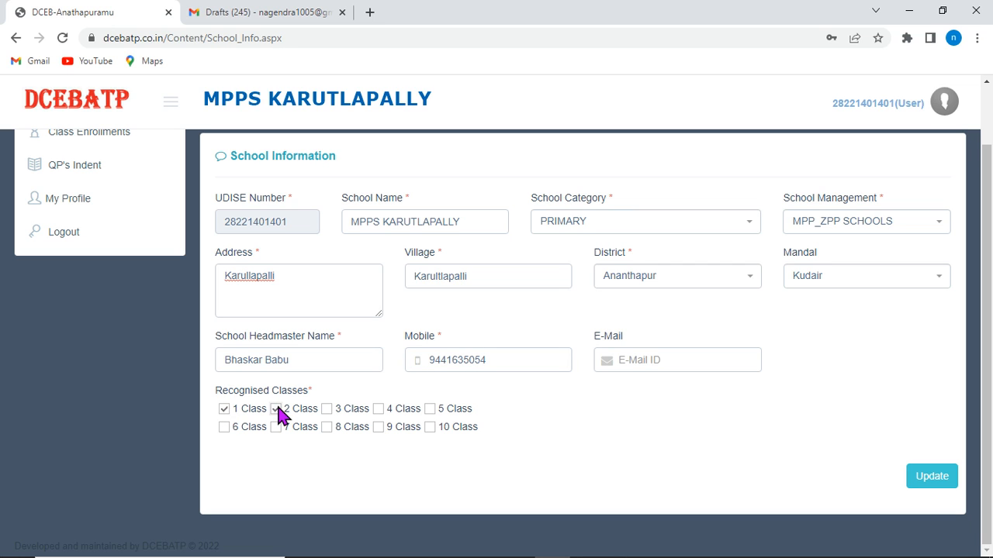
click(276, 410)
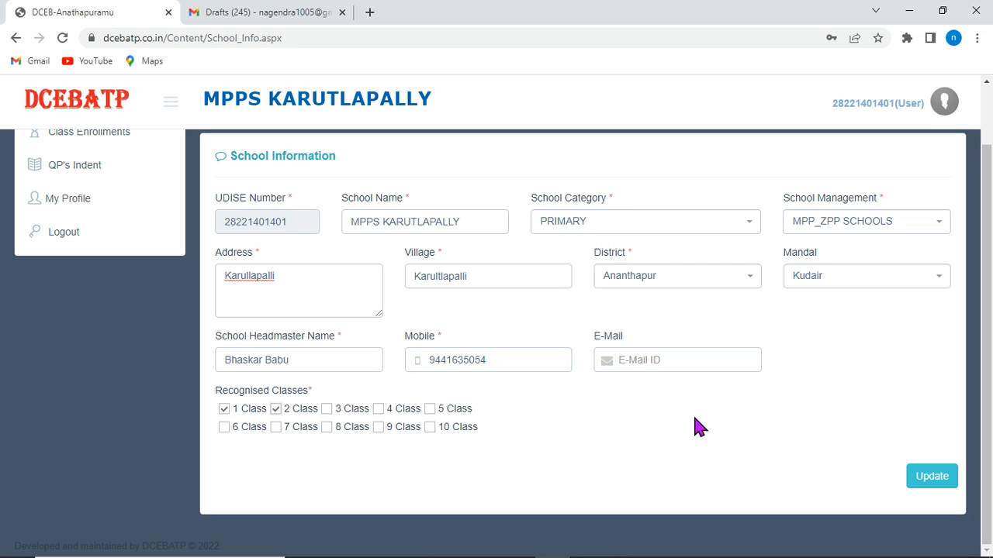
mouse_move(931, 476)
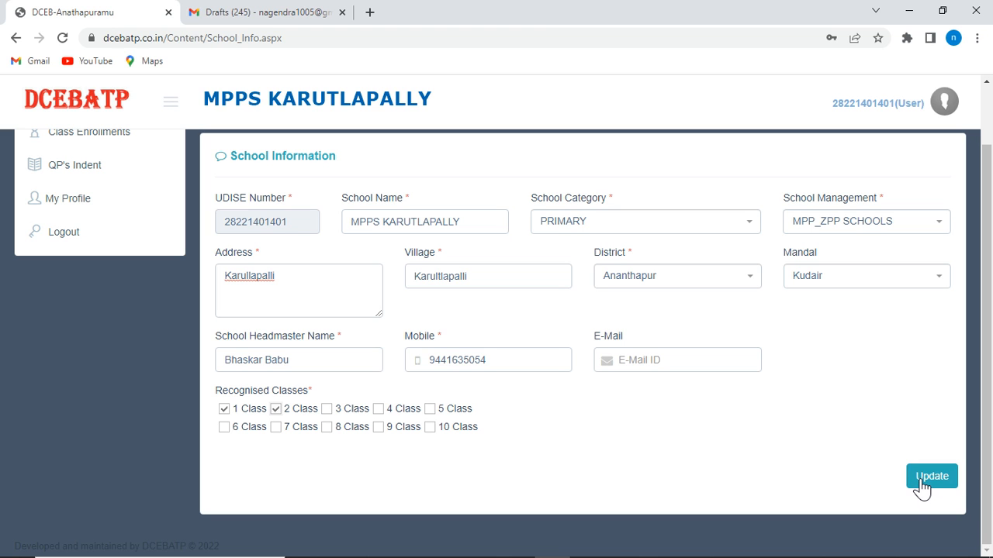
click(930, 477)
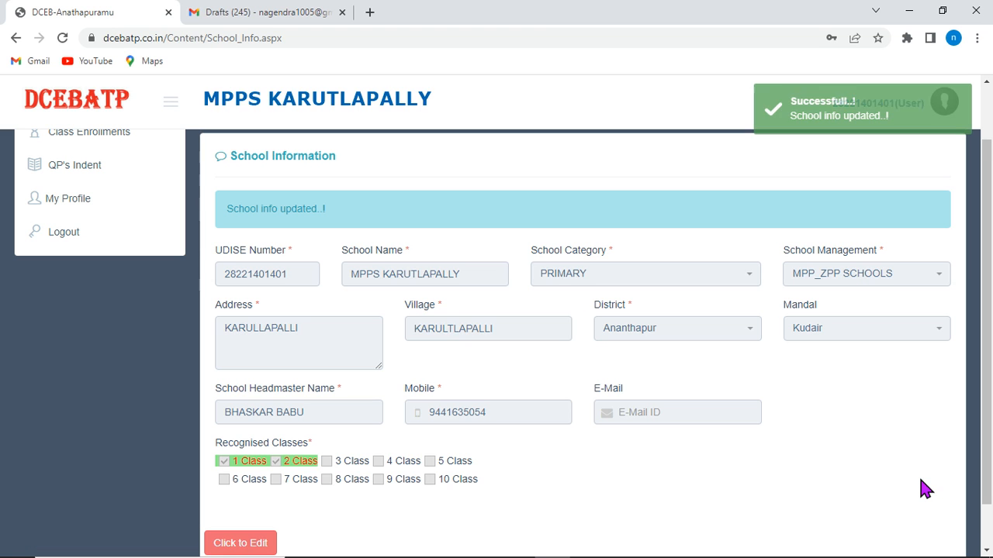
mouse_move(721, 245)
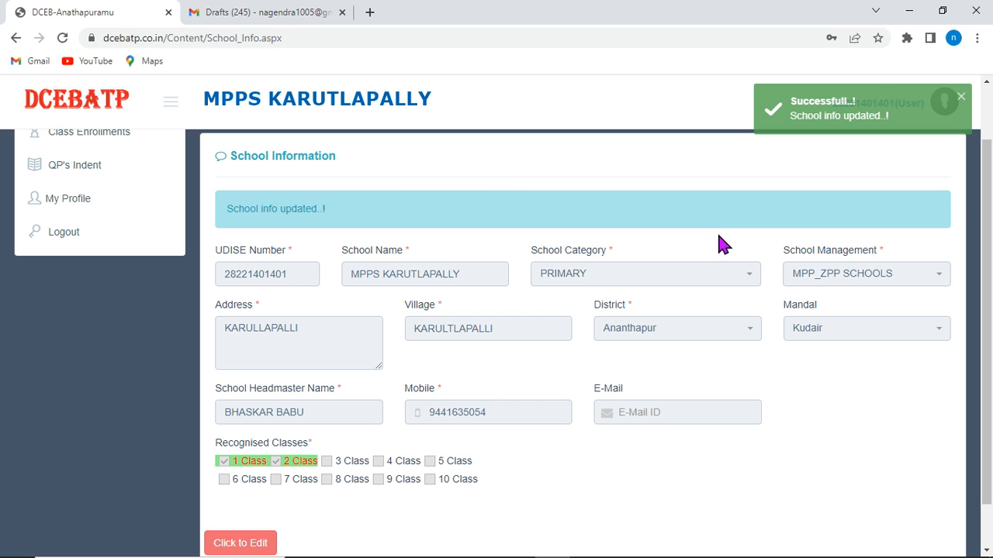
mouse_move(743, 142)
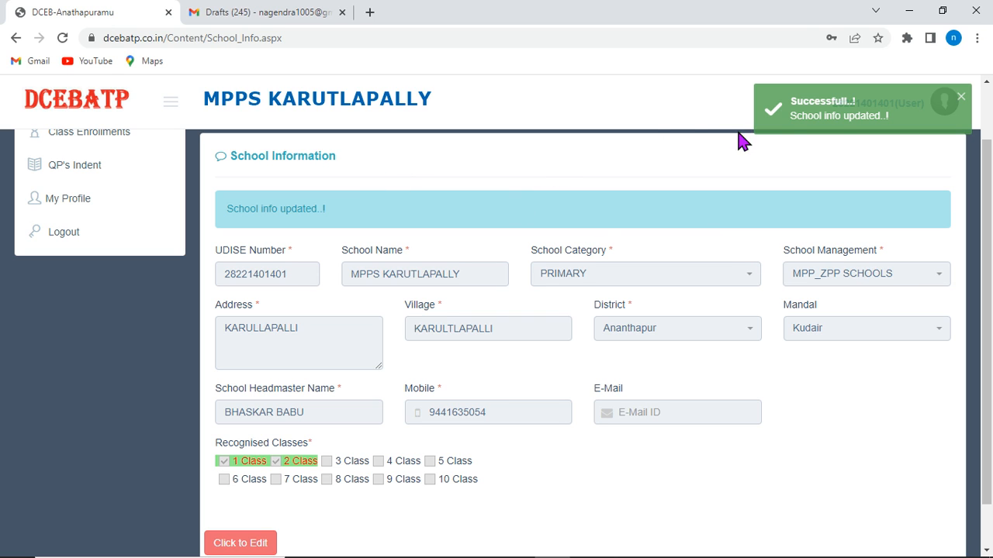
mouse_move(617, 187)
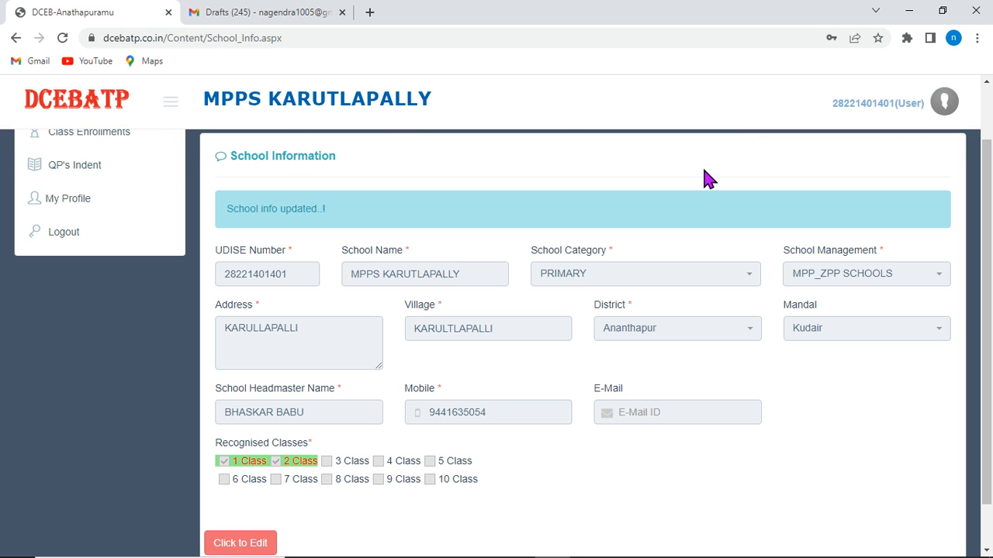
scroll(up, 3)
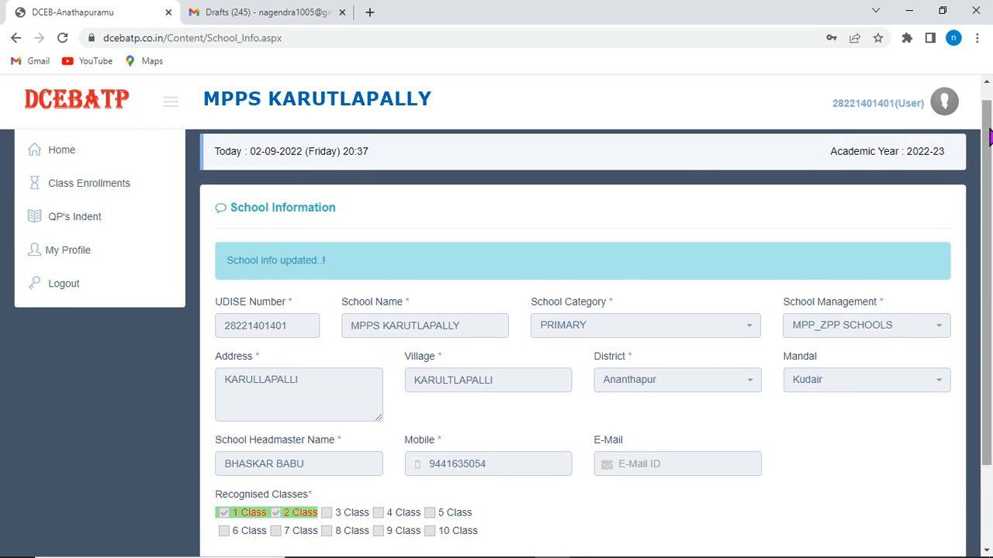
Go to Class Enrollments and start a new Enroll Class and Strength entry.
click(88, 183)
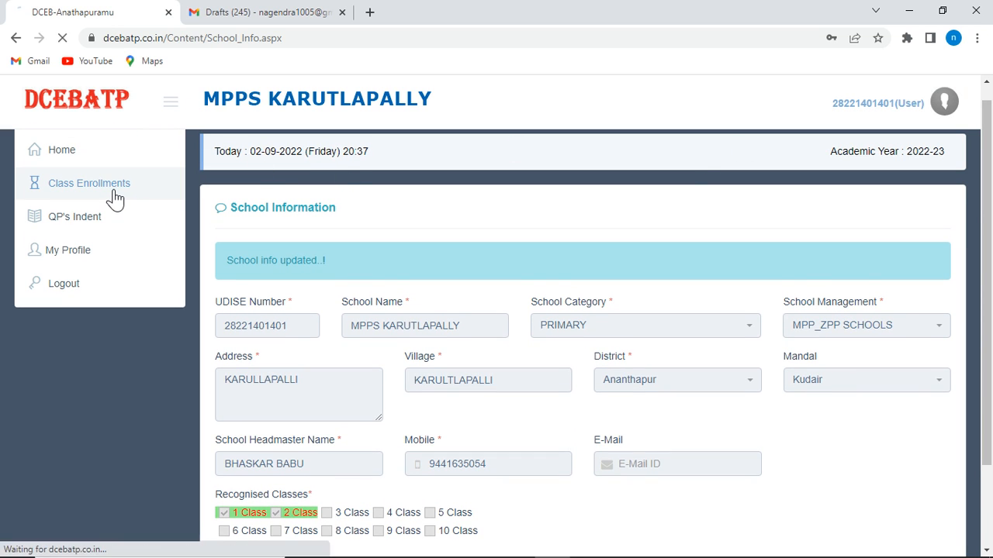
click(90, 183)
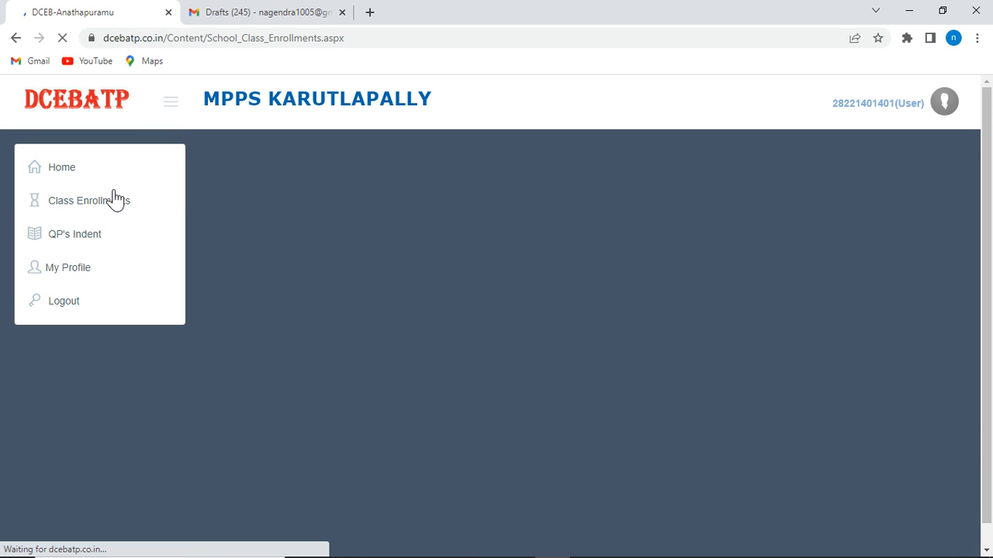
click(89, 200)
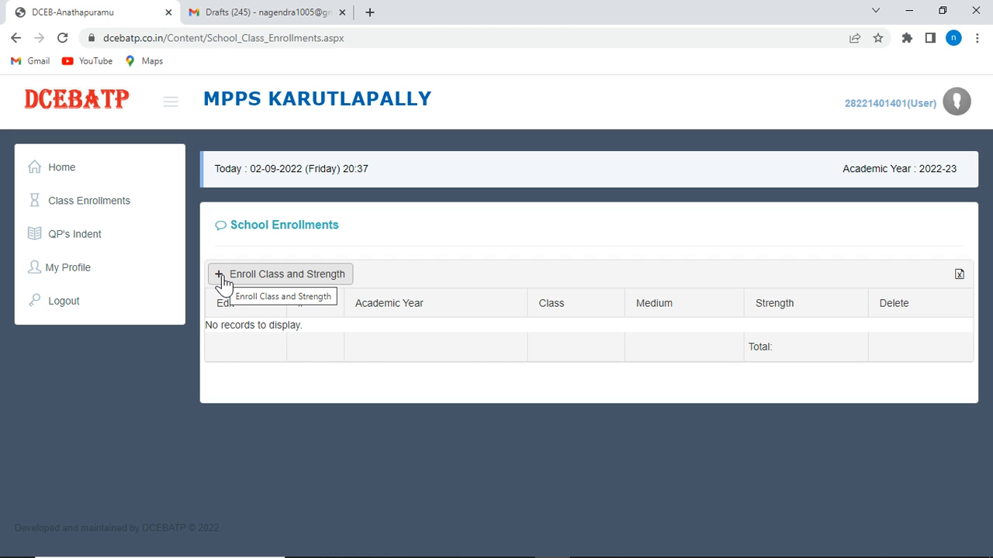
click(281, 273)
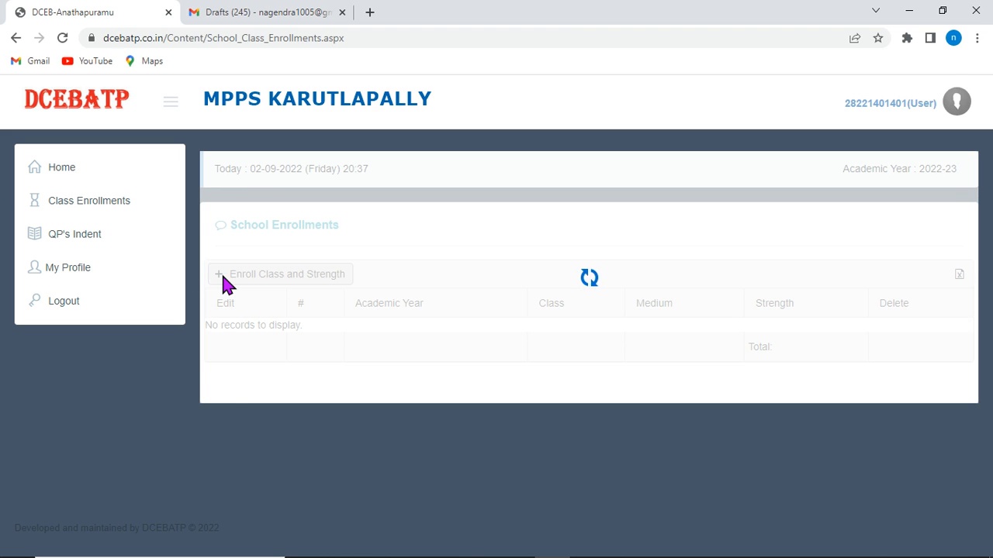
click(279, 273)
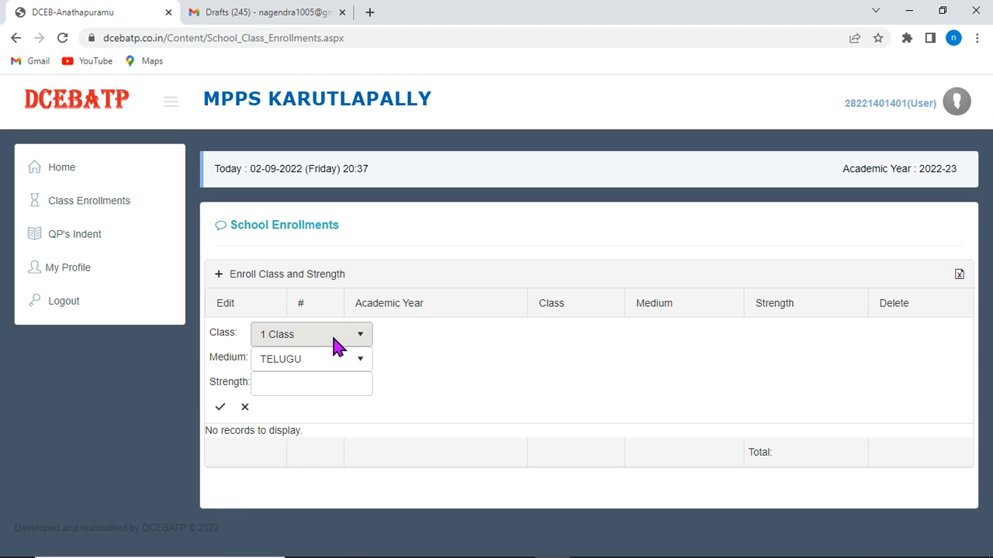
Save an enrollment of 1 Class, TELUGU medium, strength 21 for 2022-23.
click(310, 358)
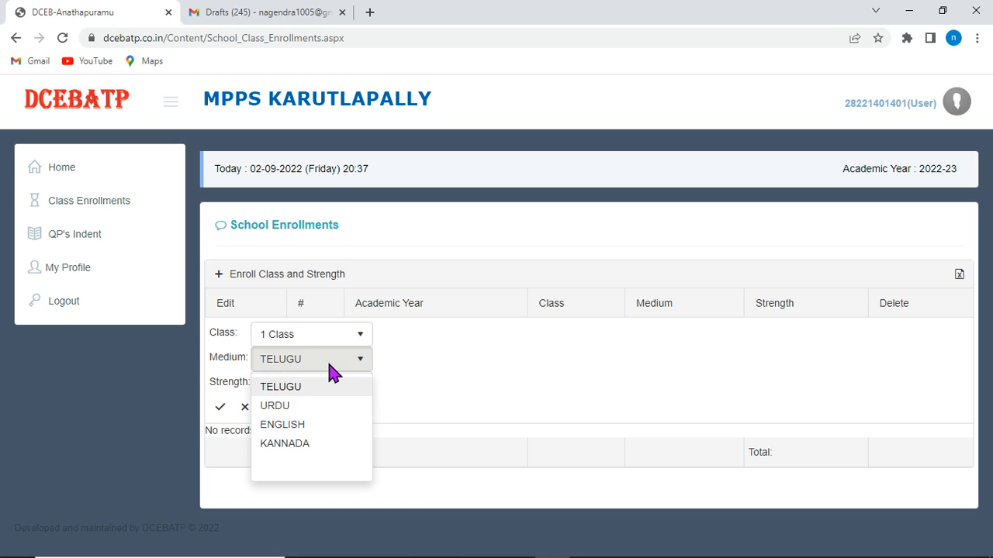
mouse_move(274, 406)
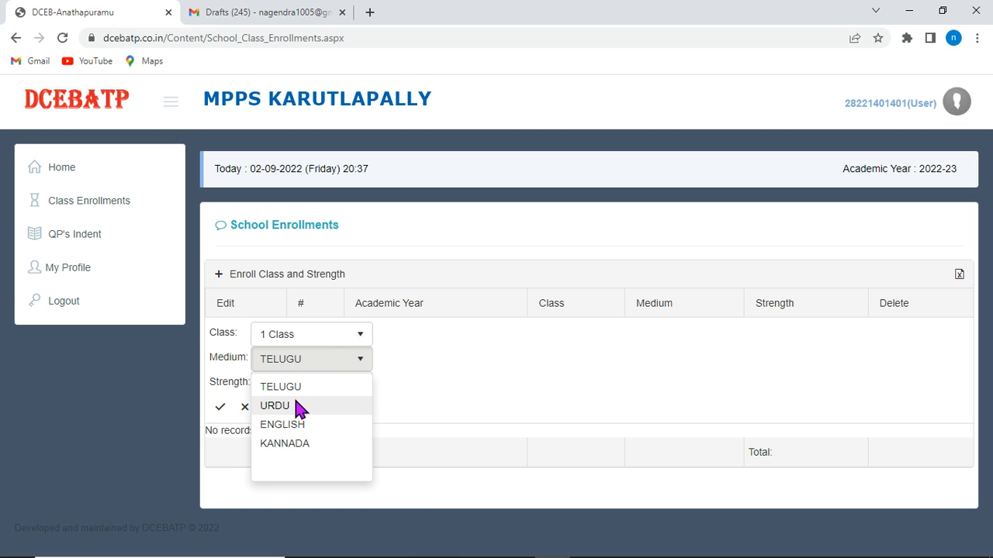
mouse_move(326, 344)
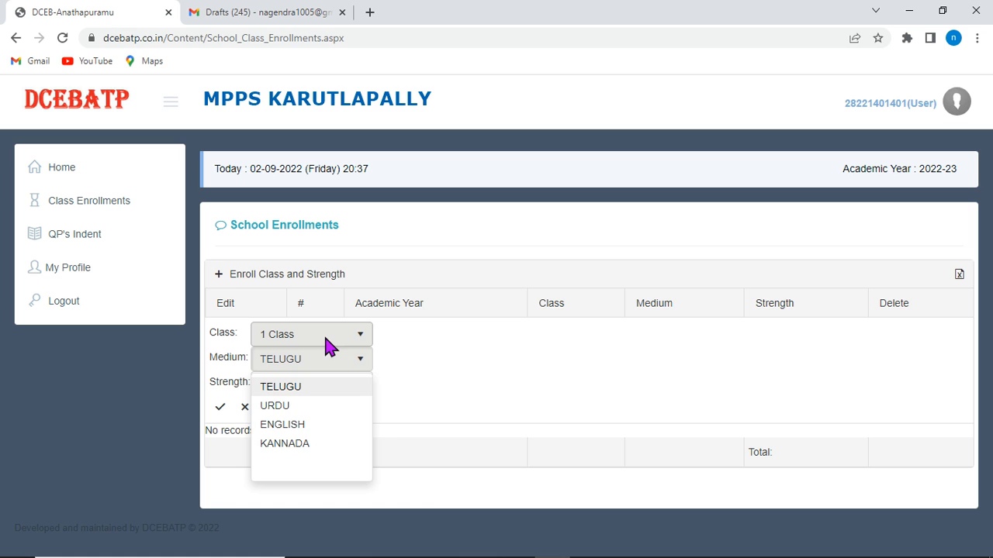
click(310, 335)
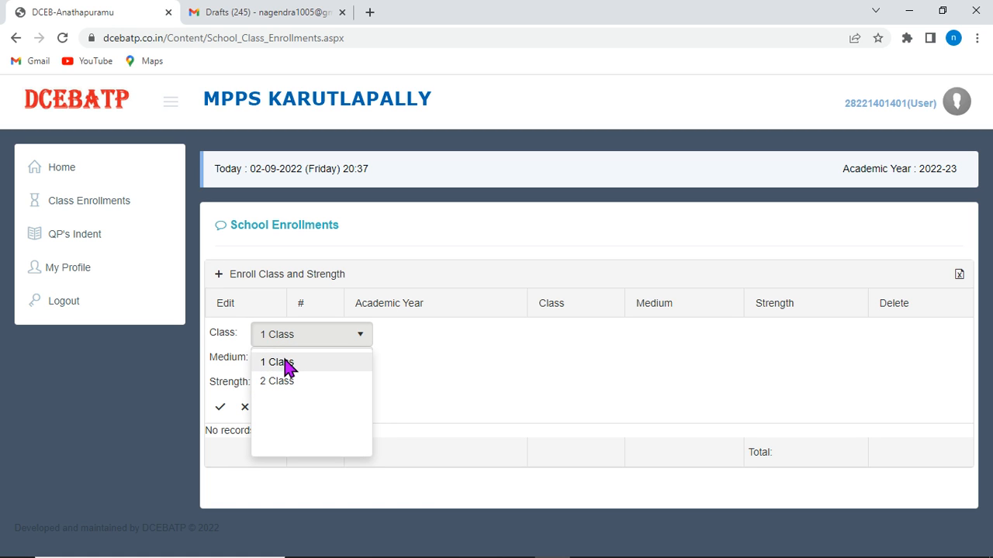
click(276, 362)
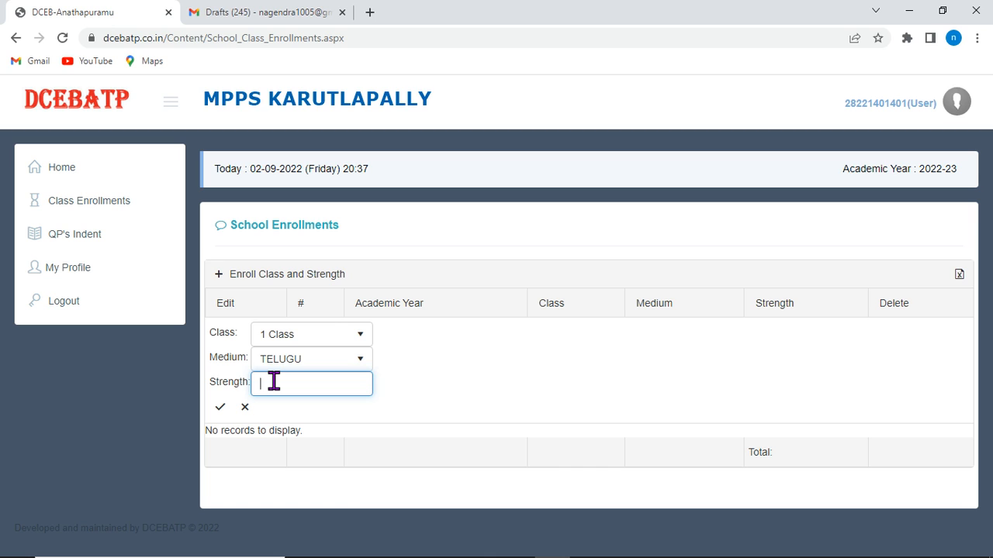
text(21)
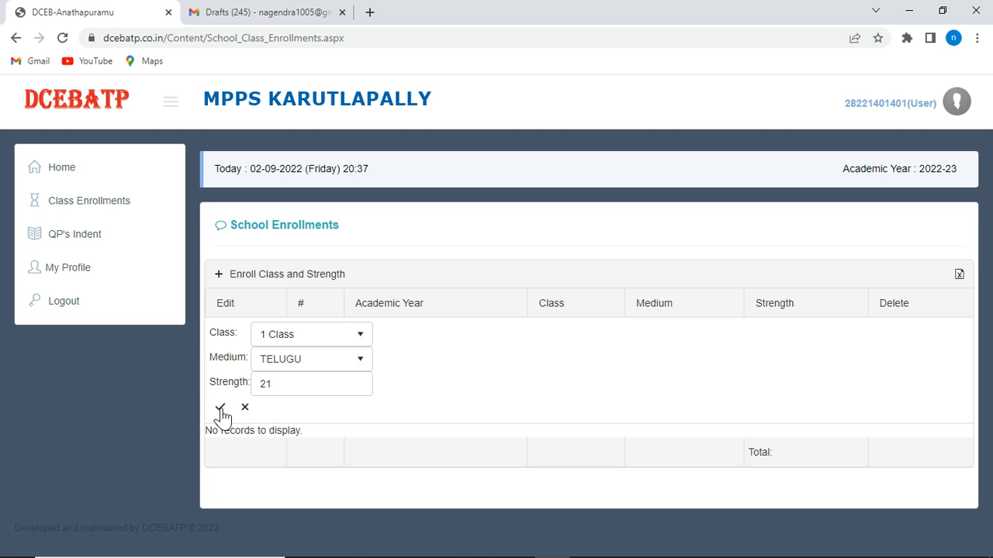
click(222, 409)
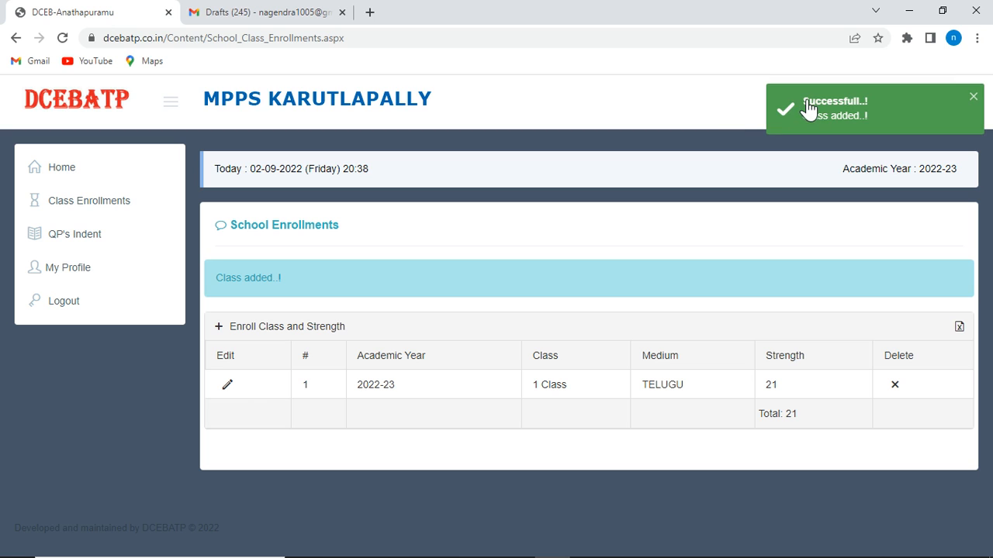
mouse_move(819, 121)
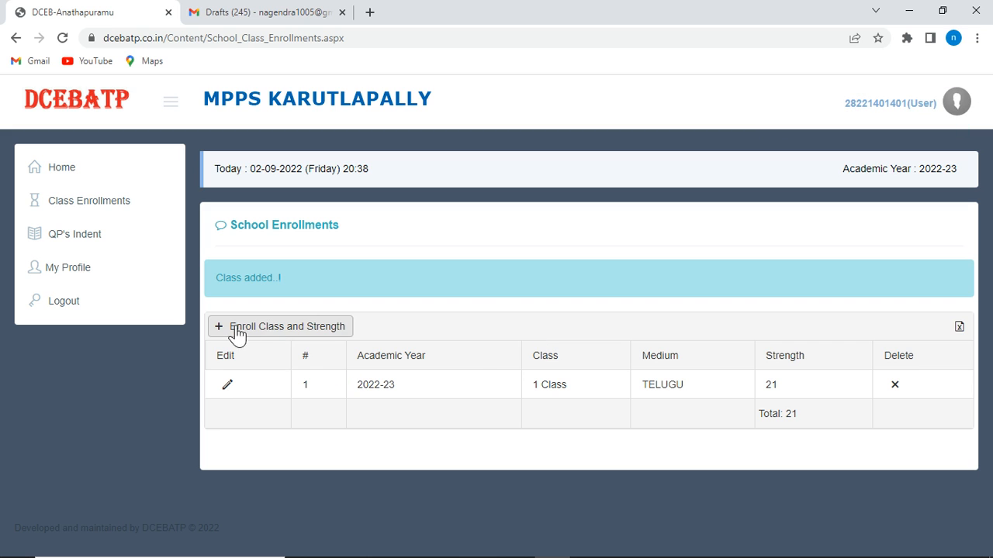
Save a second enrollment of 2 Class, TELUGU medium, strength 16 (total 37).
click(279, 325)
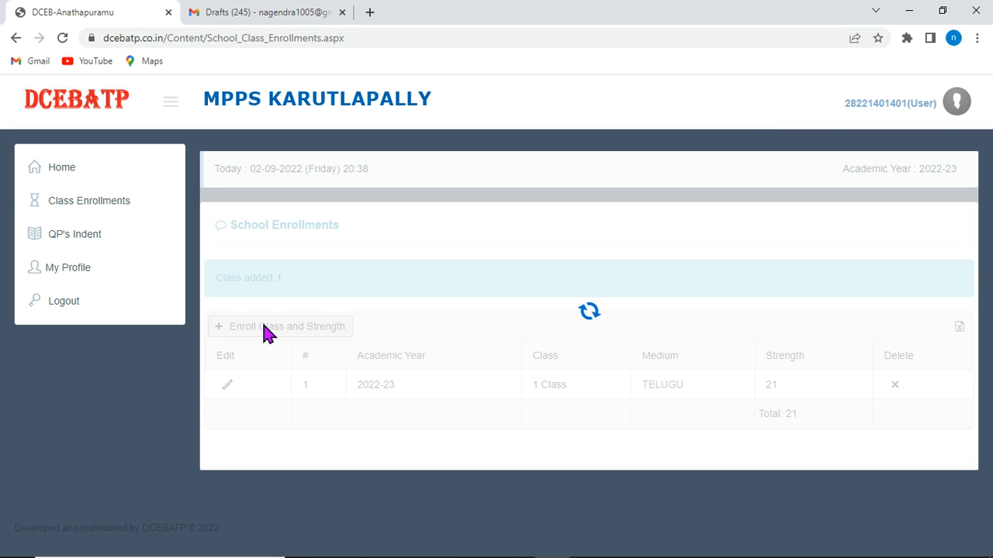
click(280, 326)
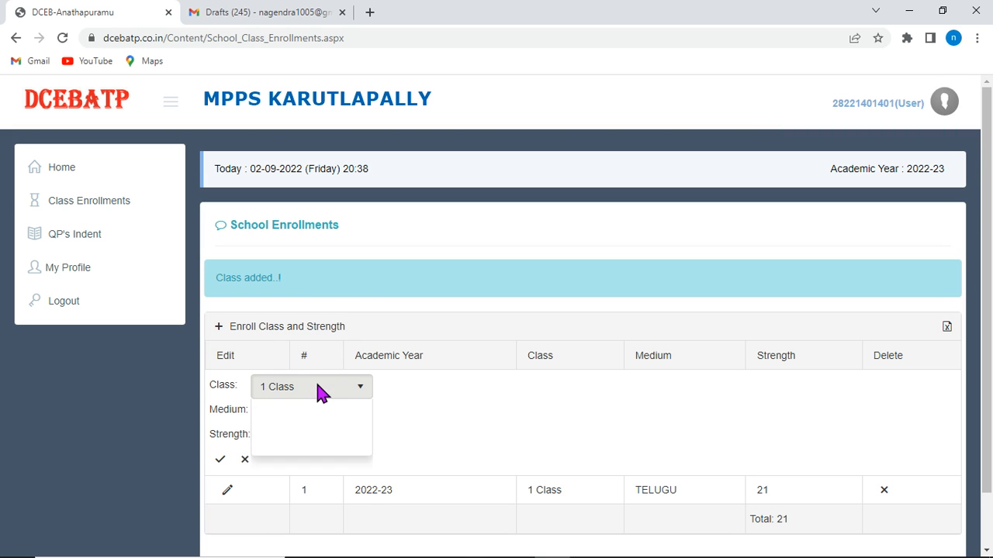
click(310, 386)
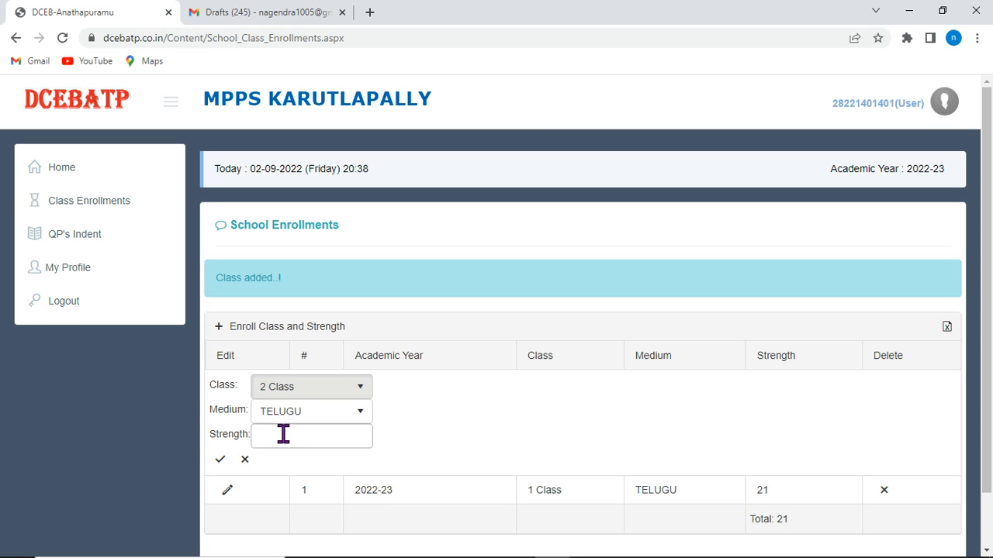
text(1)
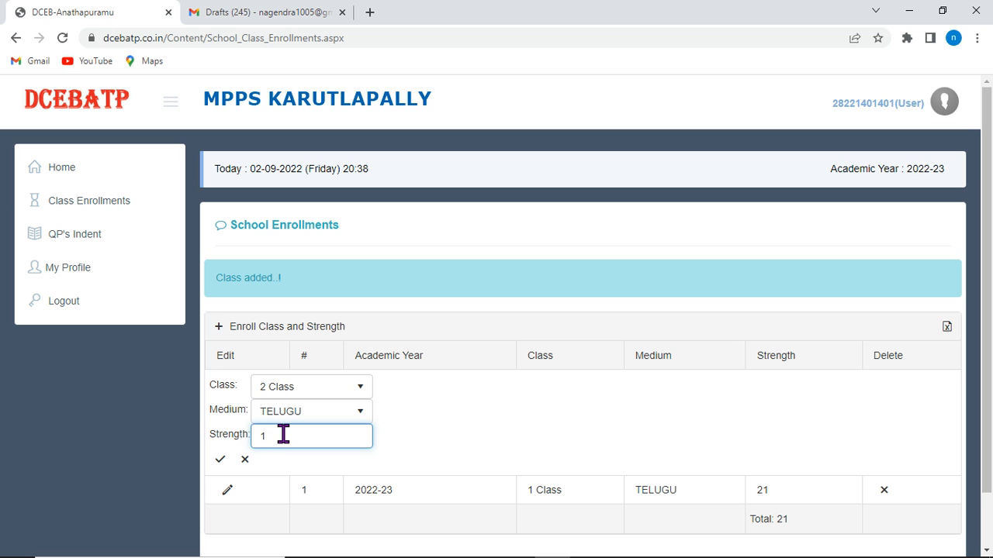
text(6)
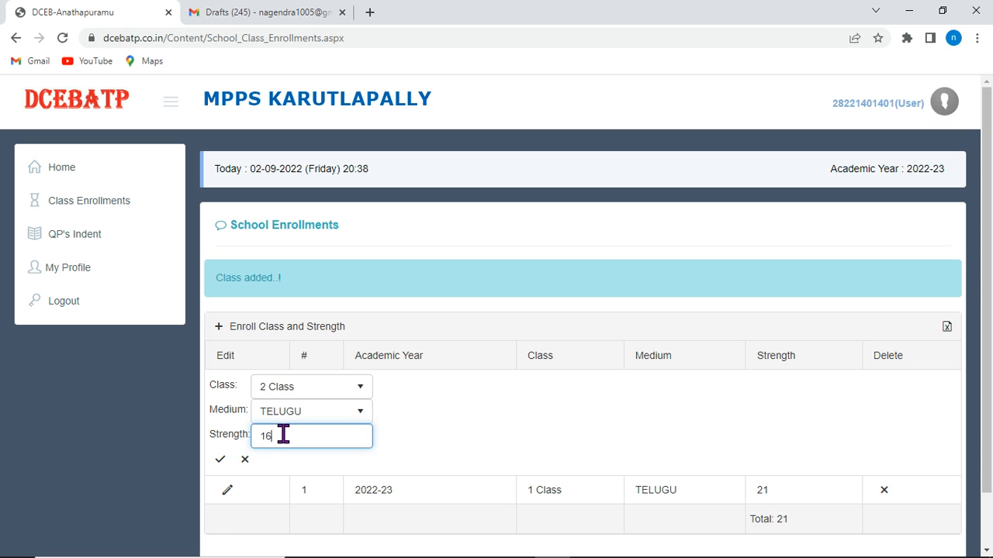
click(220, 459)
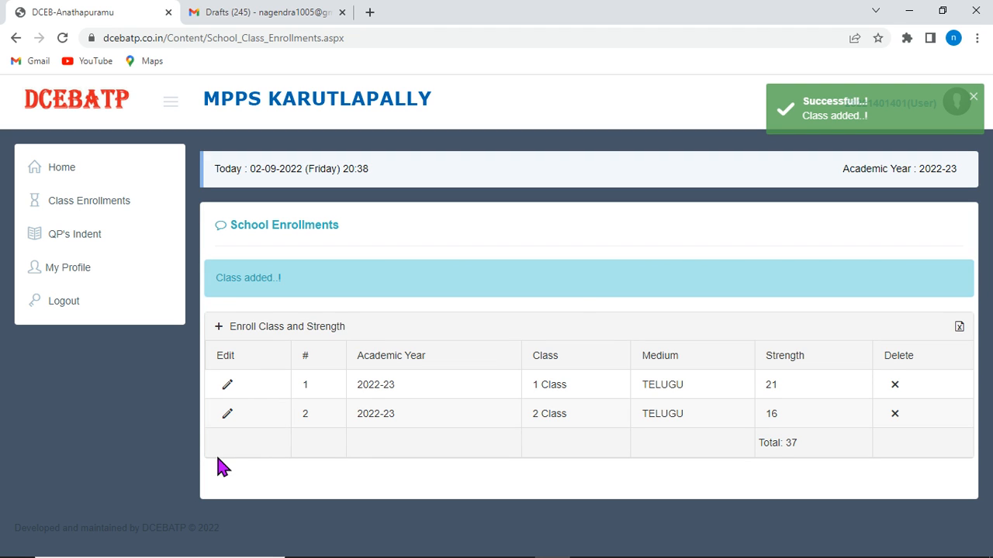
mouse_move(577, 304)
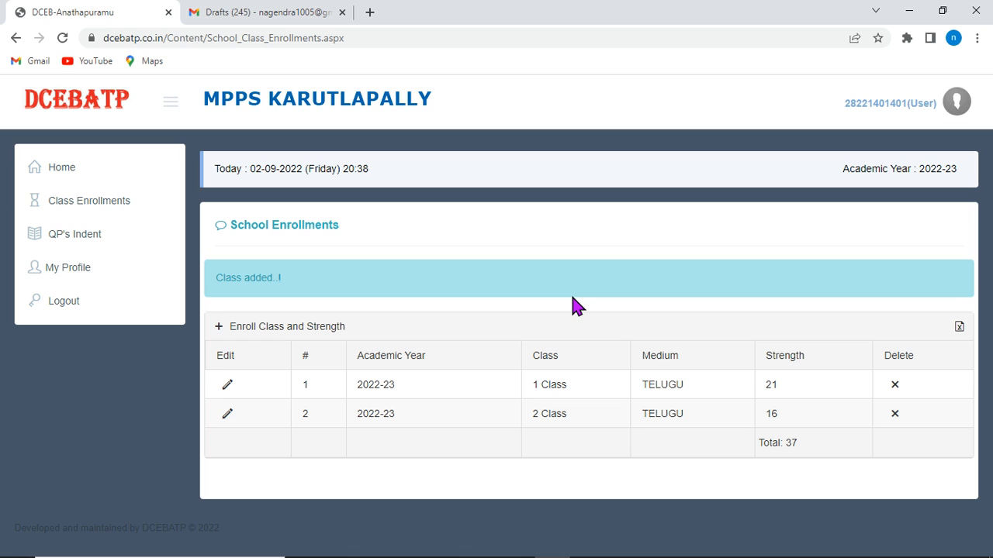
mouse_move(378, 304)
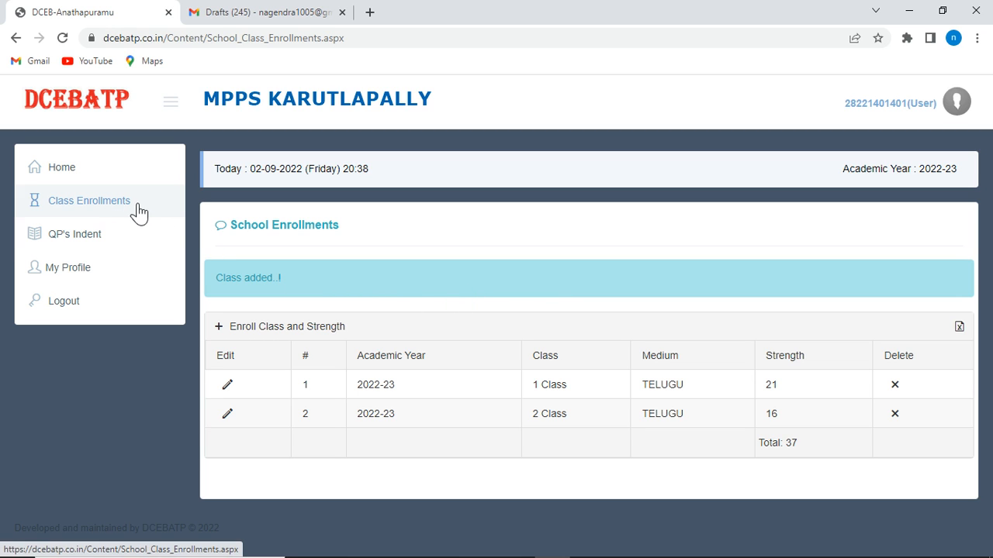
mouse_move(75, 233)
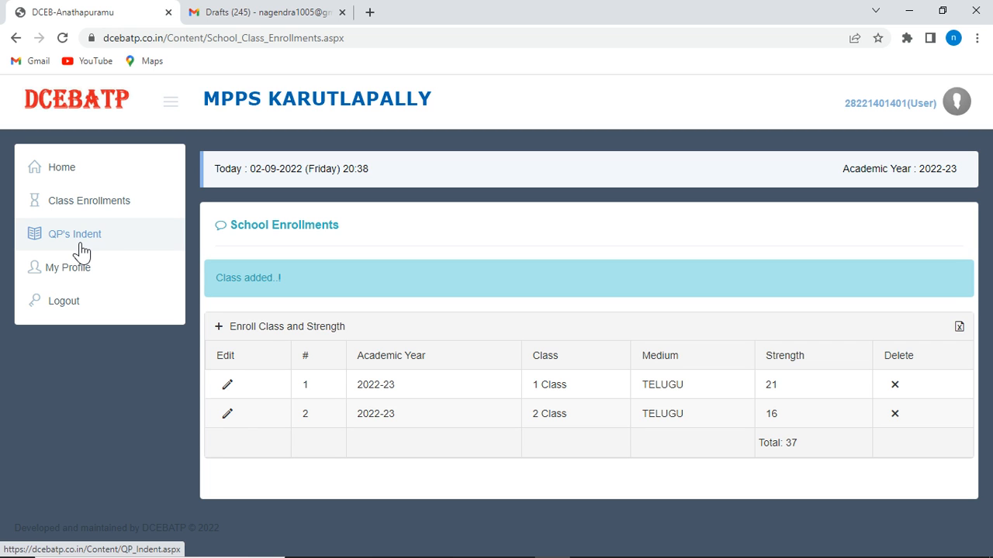
Go to Question Papers Indent and edit the 1 Class row.
click(74, 233)
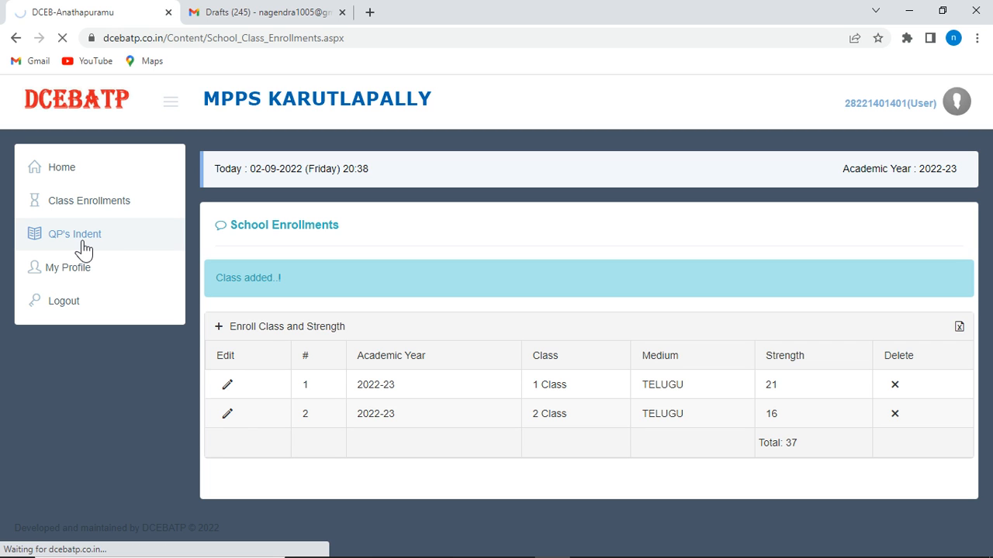
click(74, 233)
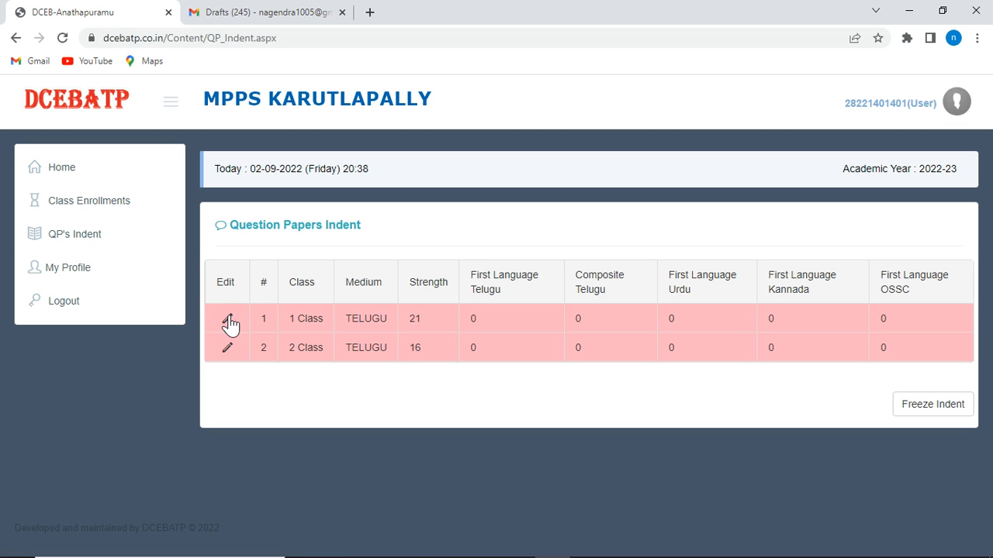
click(228, 321)
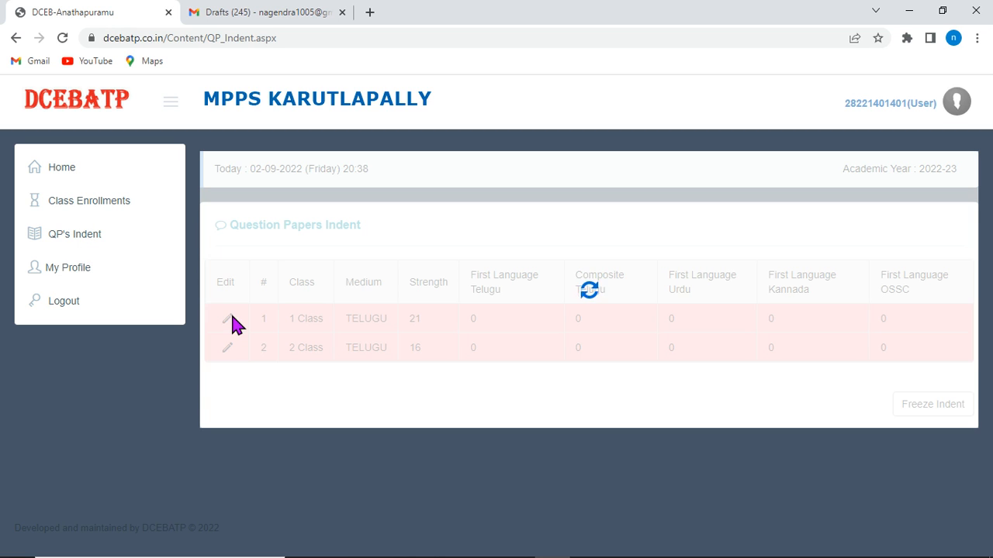
click(226, 318)
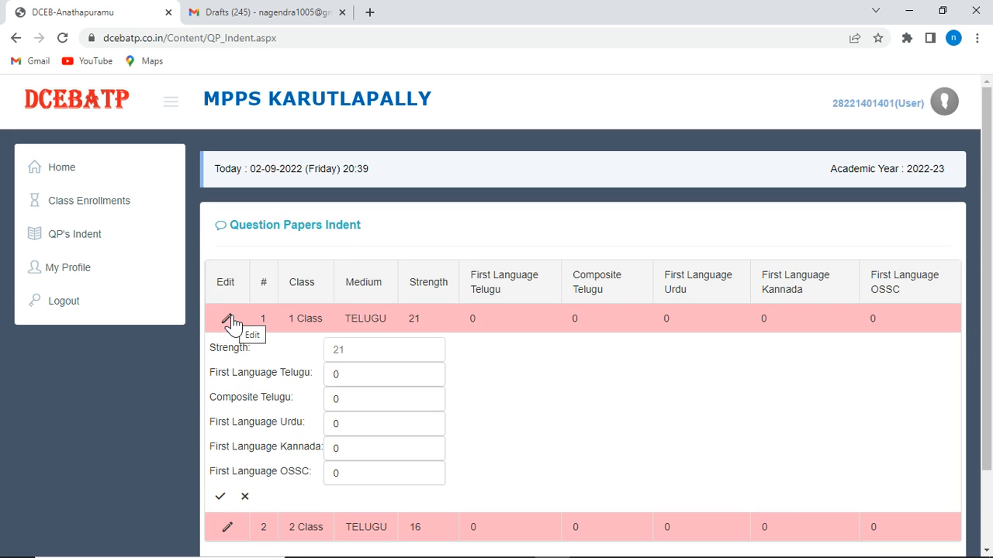
mouse_move(270, 354)
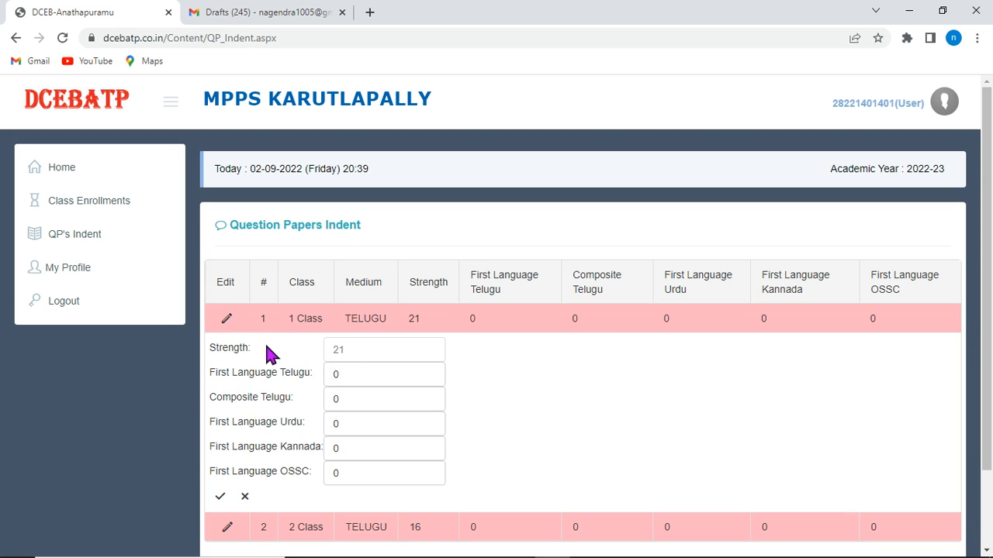
Save 21 First Language Telugu papers for 1 Class so its row turns green.
click(384, 373)
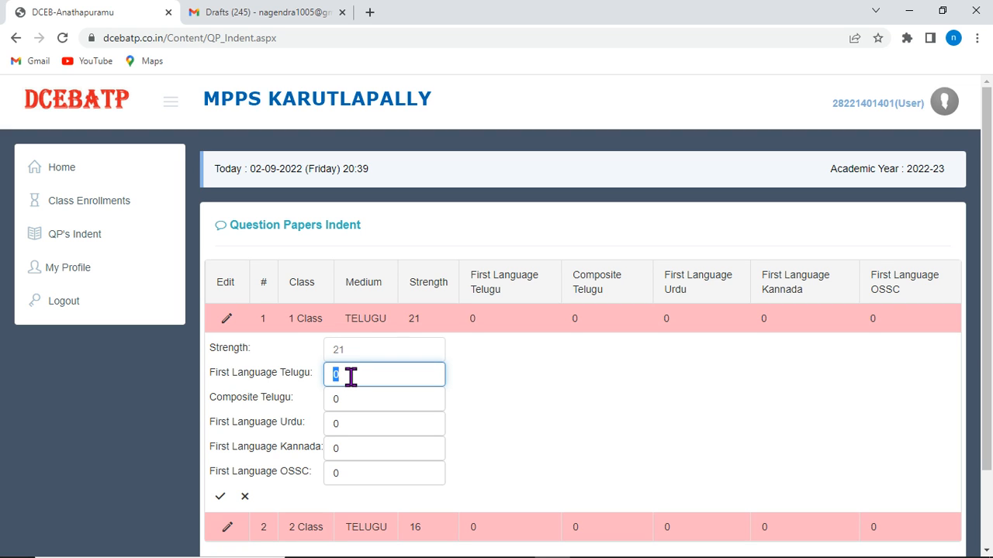
text(21)
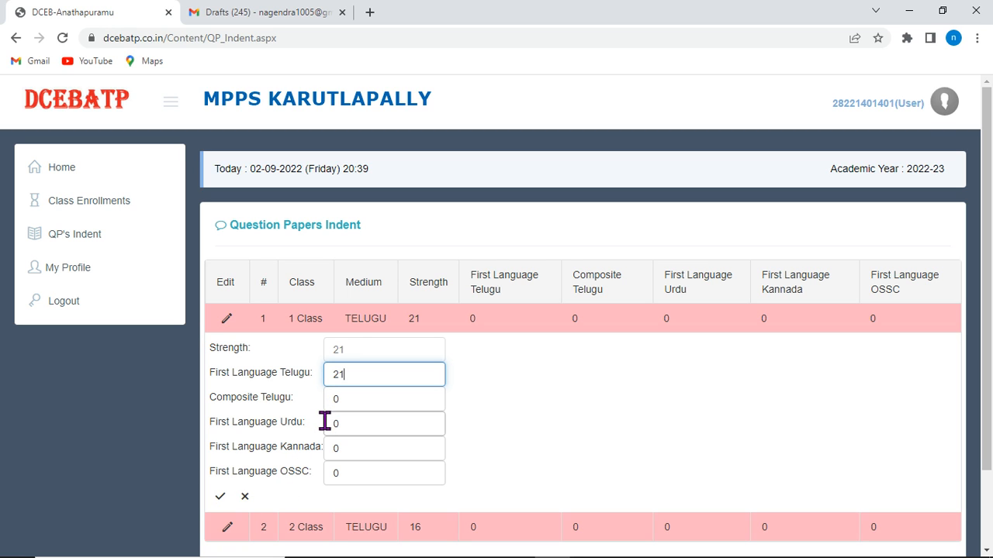
mouse_move(270, 440)
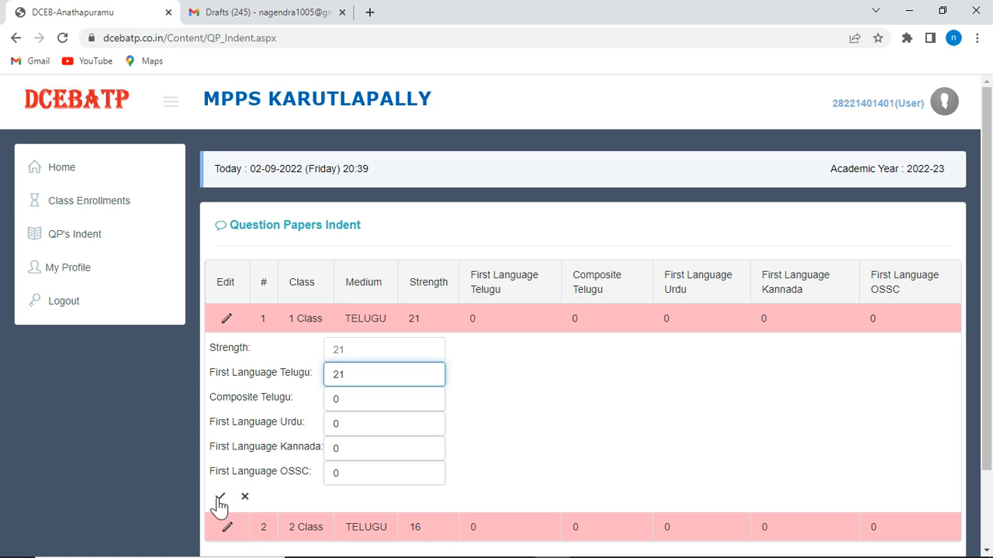
click(220, 502)
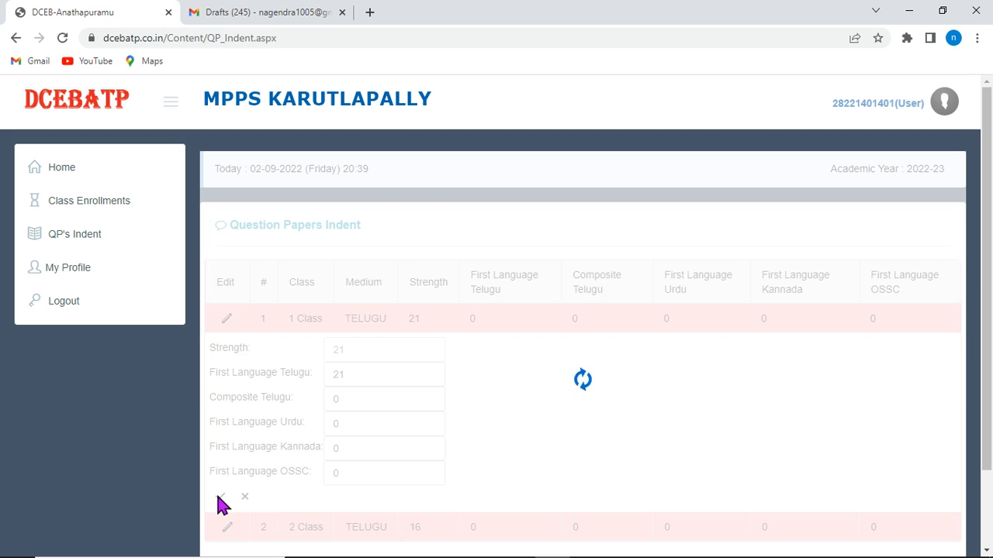
click(221, 496)
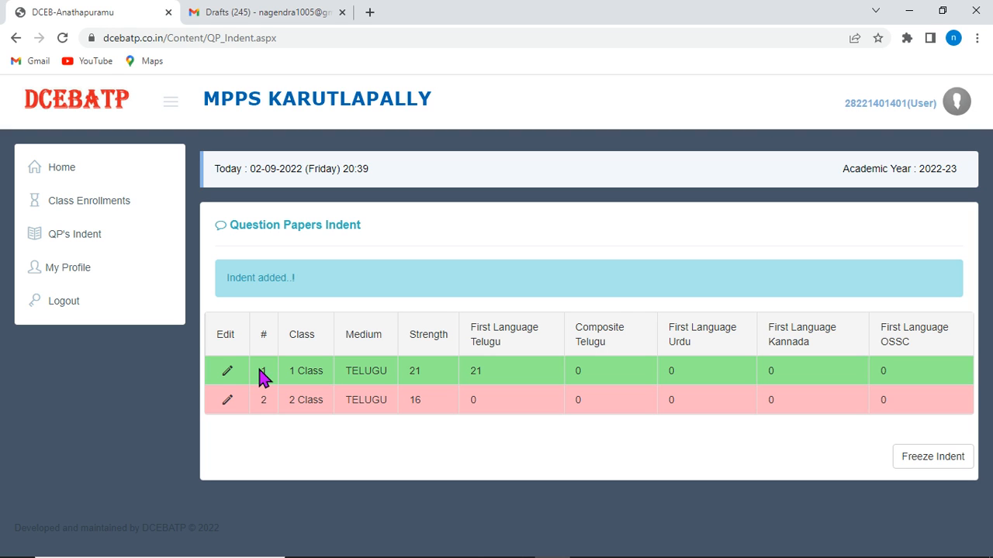
mouse_move(227, 400)
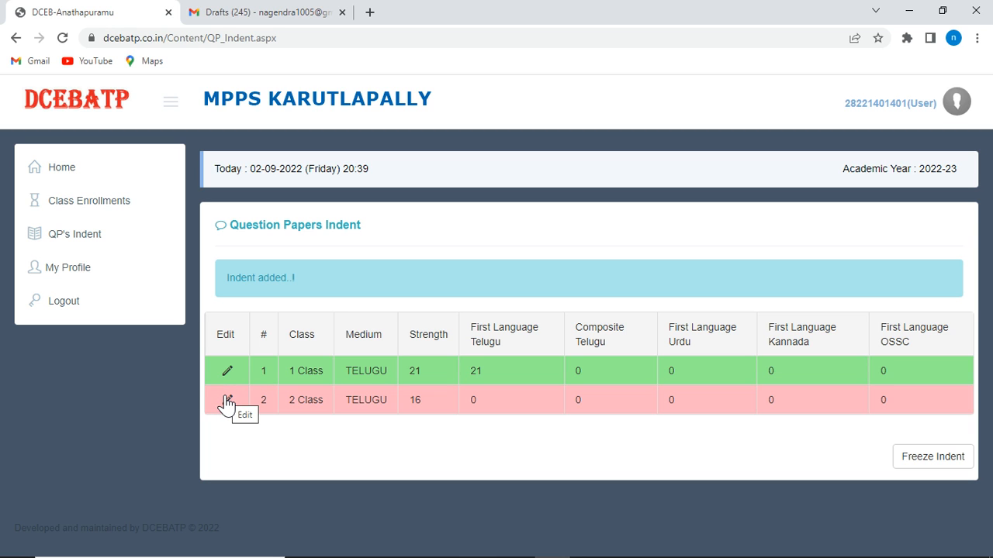
Save 16 First Language Telugu papers for 2 Class so both indent rows are green.
click(226, 401)
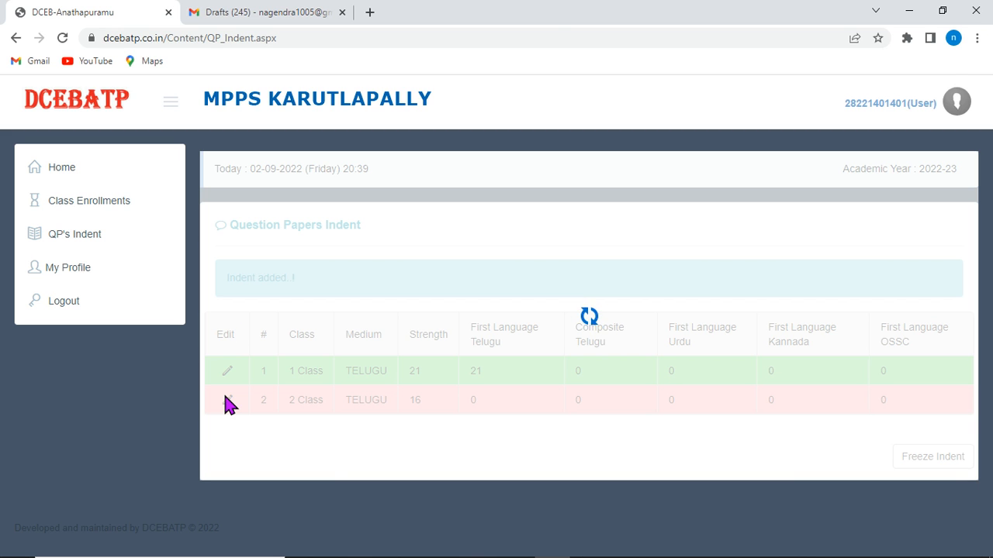
click(226, 400)
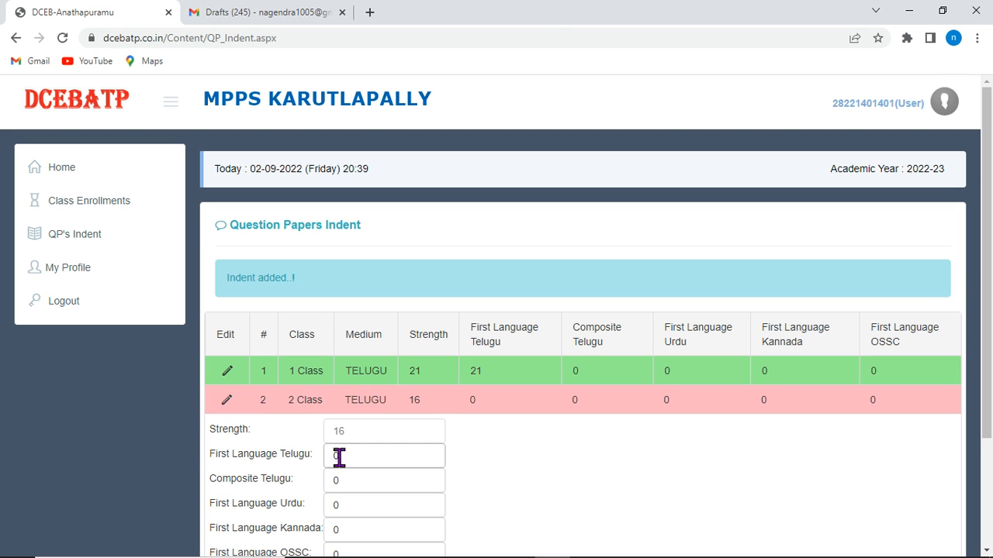
click(384, 454)
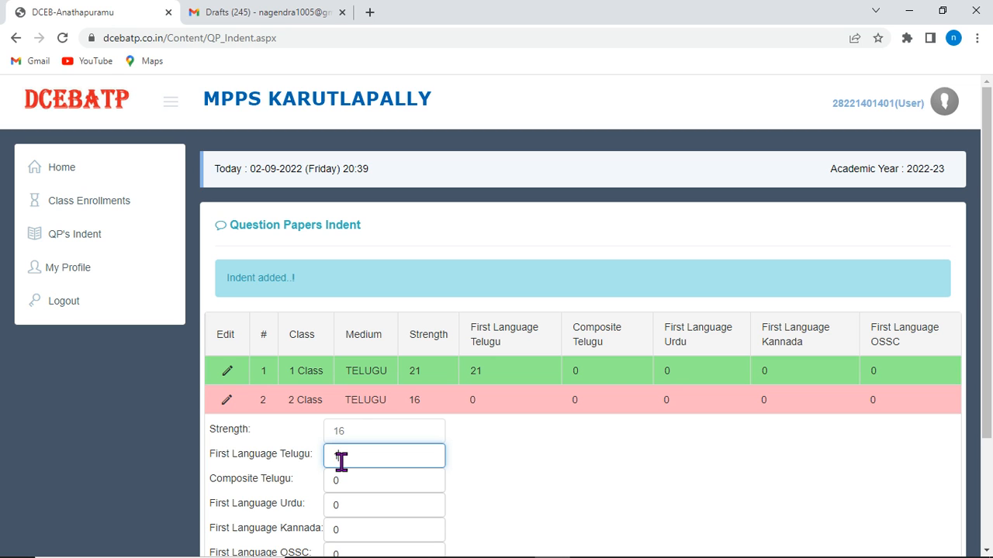
text(16)
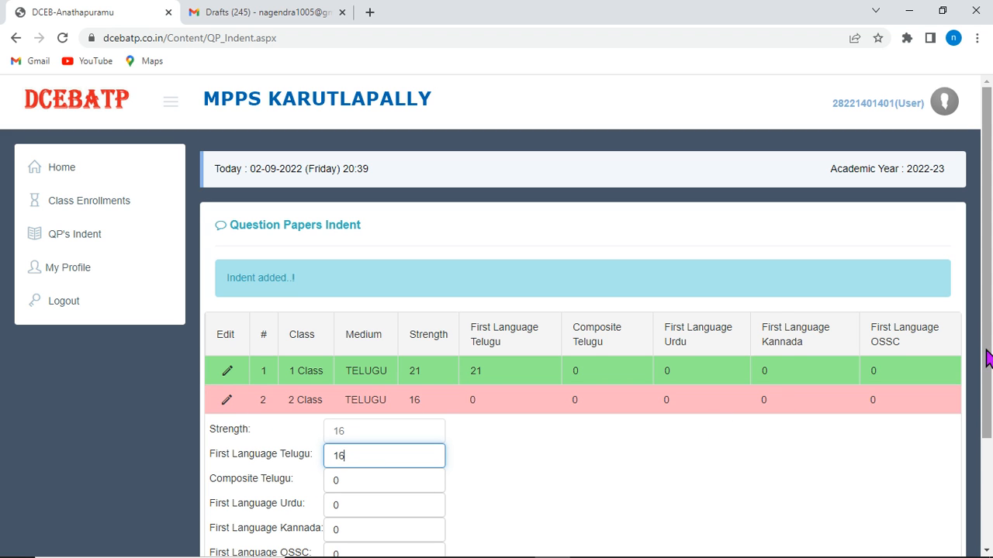
scroll(down, 3)
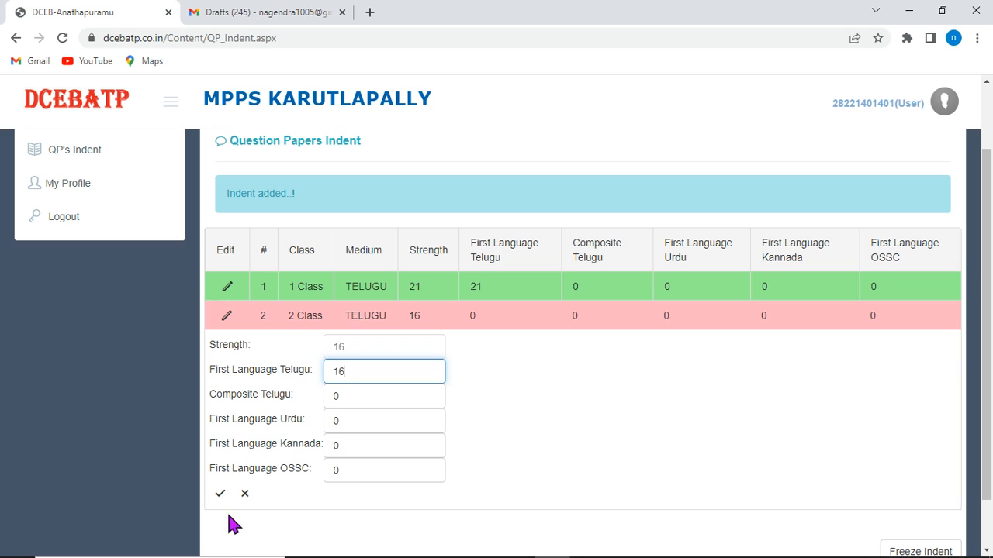
click(220, 493)
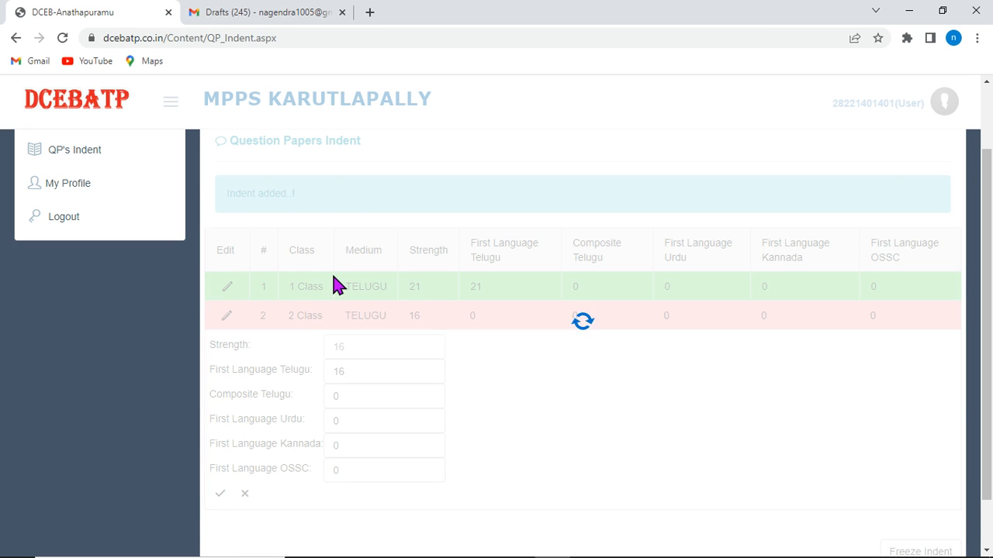
click(220, 494)
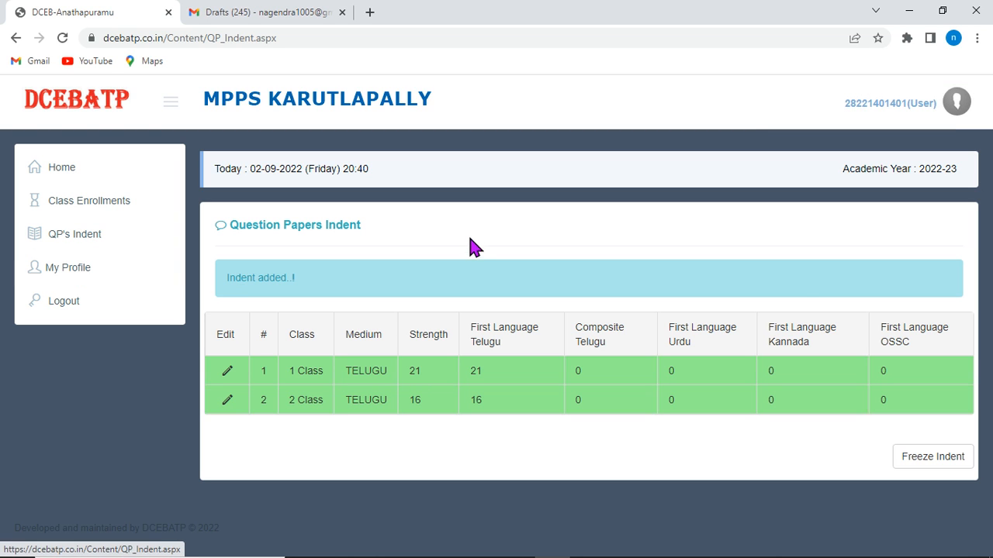
mouse_move(985, 236)
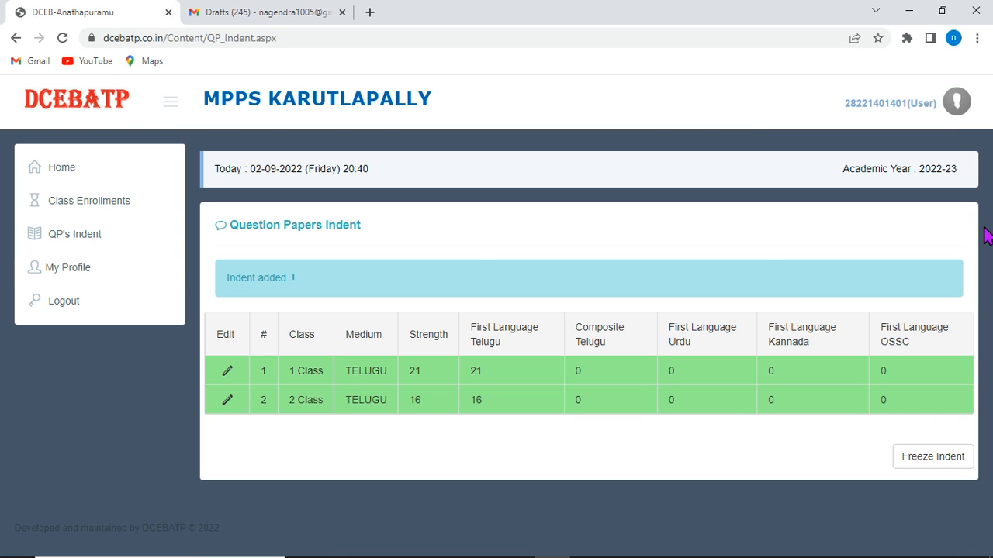
mouse_move(871, 456)
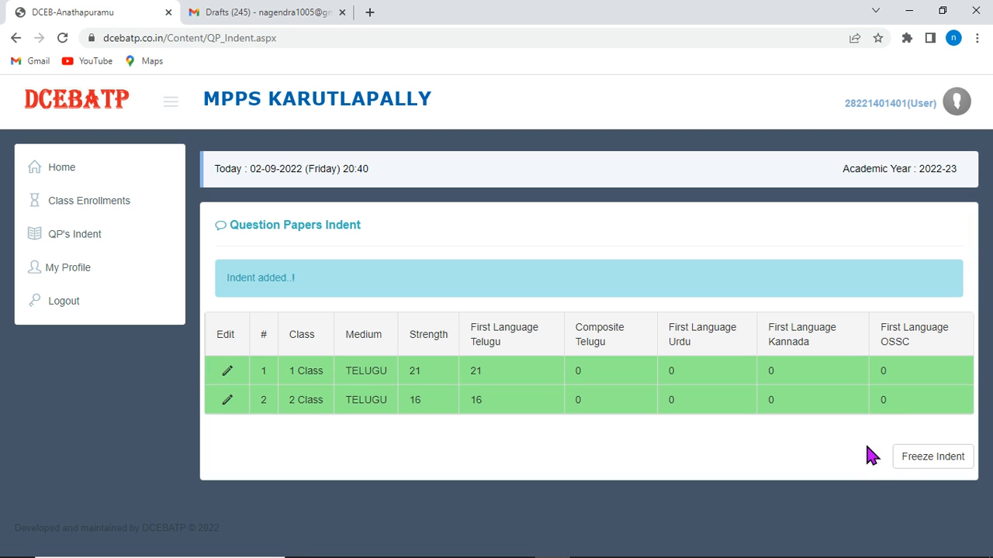
mouse_move(932, 456)
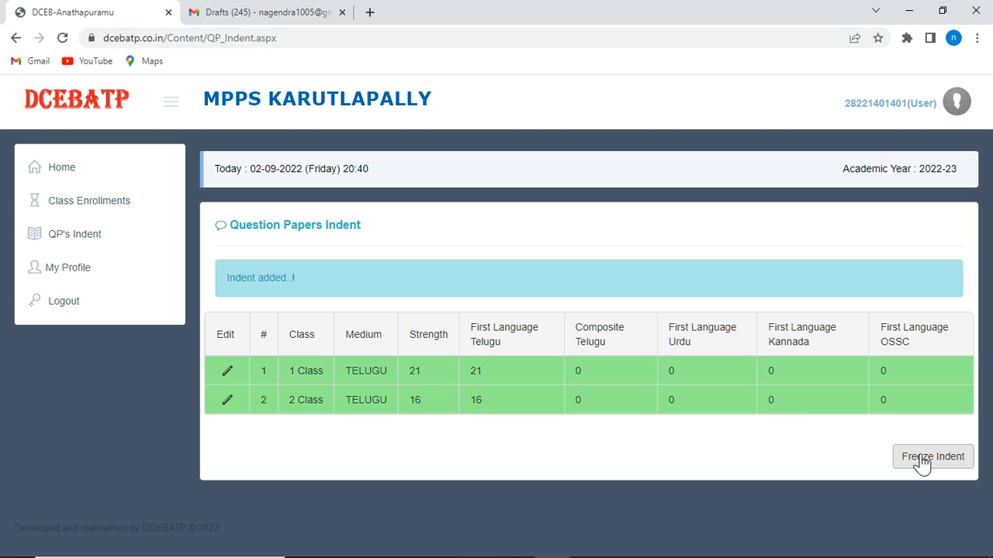
mouse_move(106, 267)
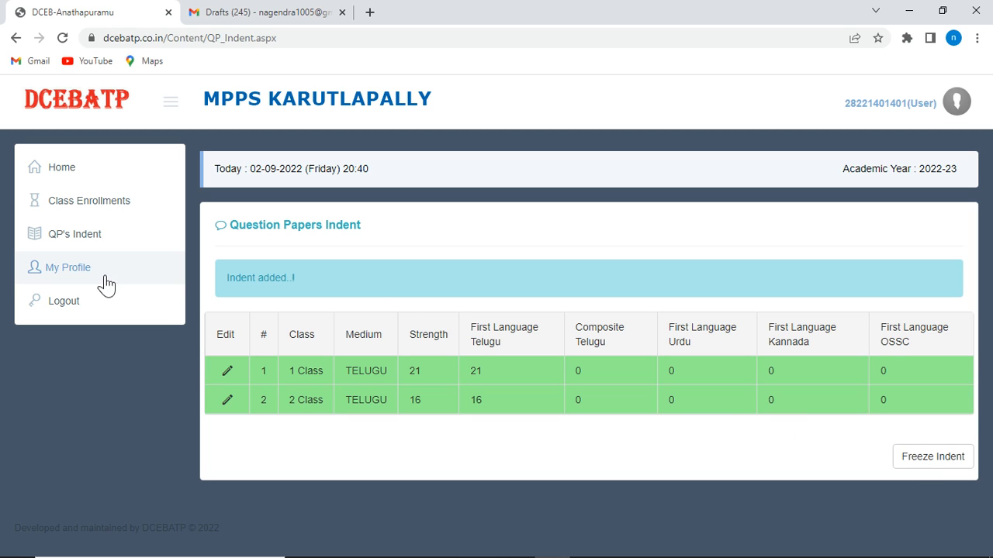
Show the school's Profile Account page with headmaster name, mobile and UDISE number via My Profile.
click(68, 267)
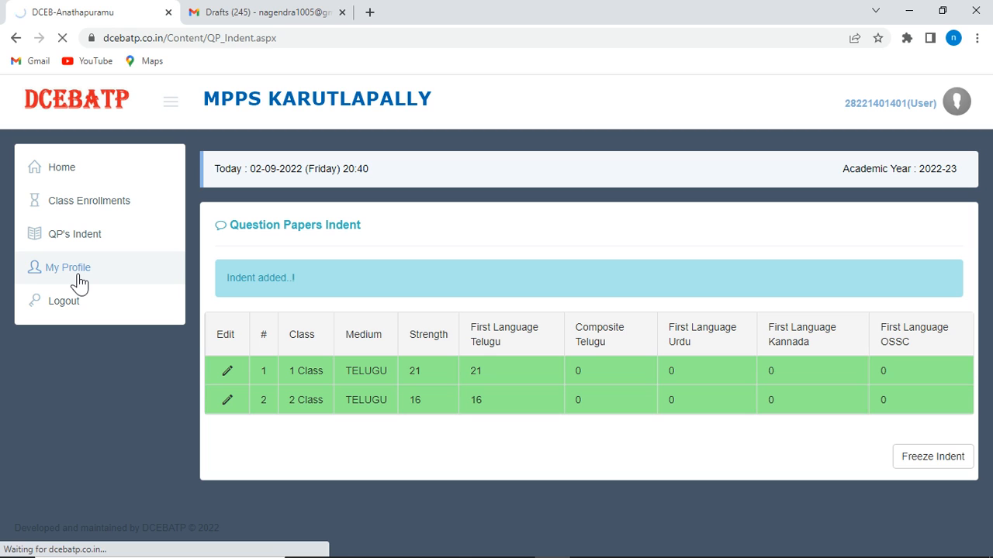
click(68, 267)
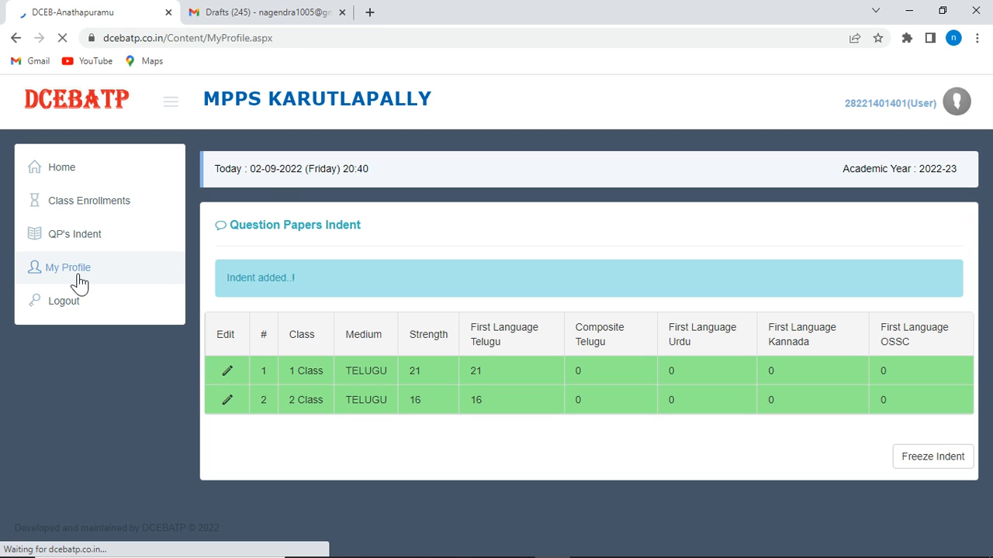
click(68, 267)
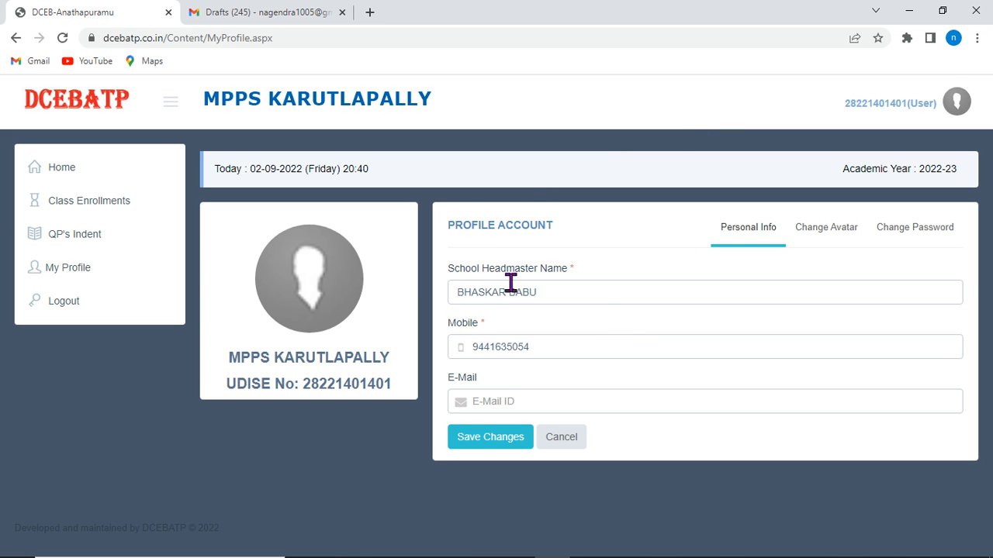
mouse_move(742, 247)
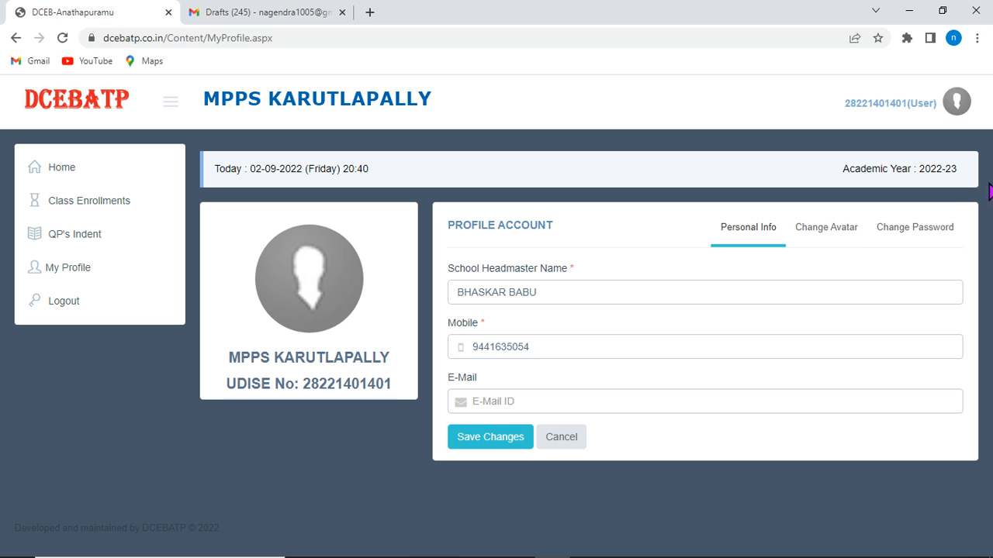
mouse_move(915, 226)
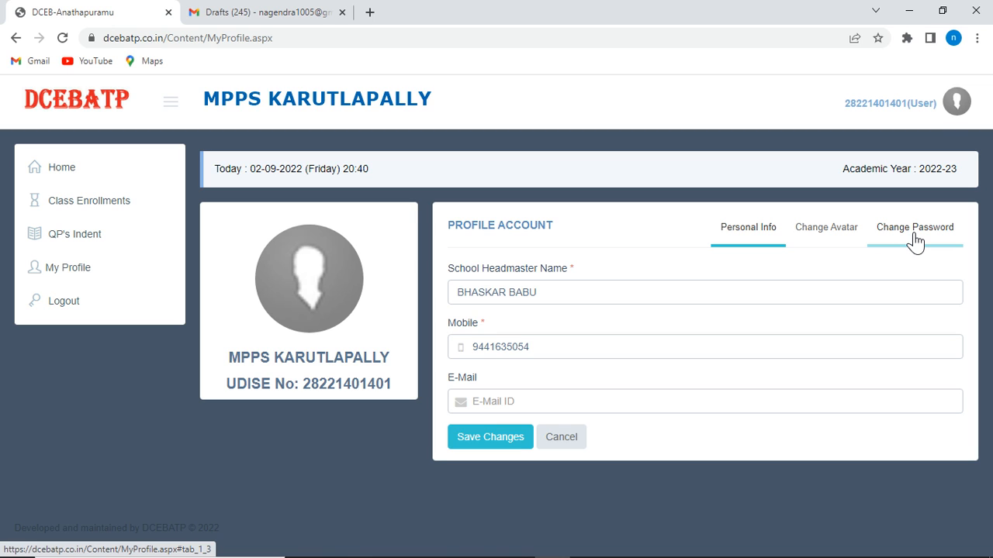
mouse_move(727, 404)
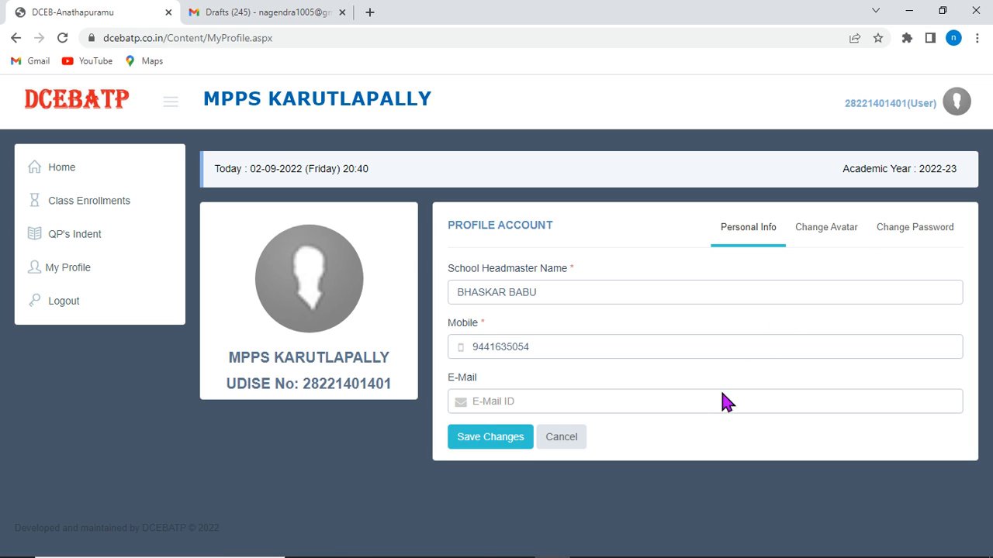
mouse_move(603, 528)
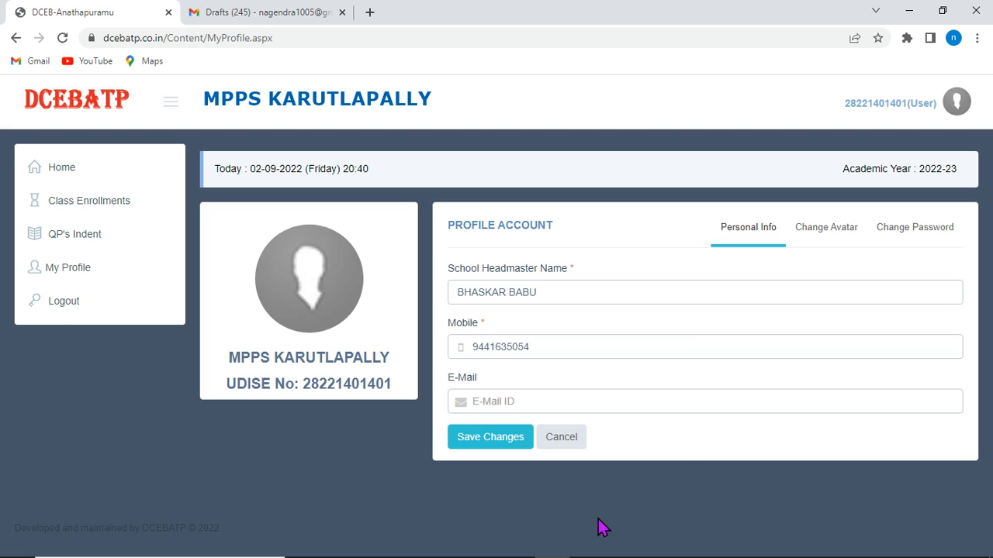